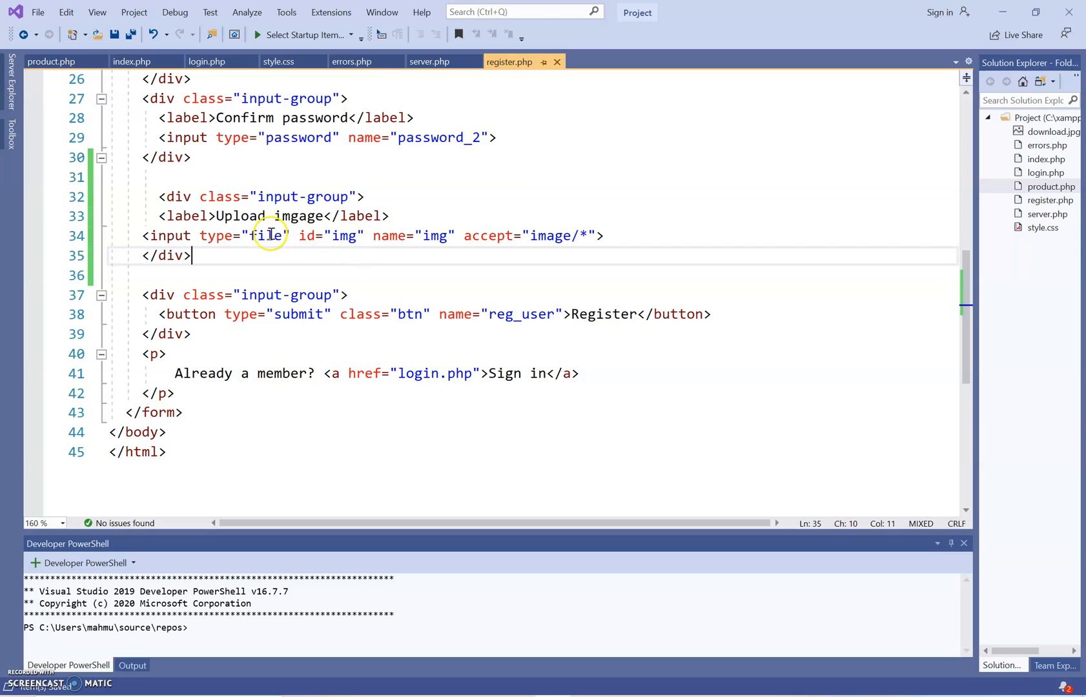
Navigate Chrome to localhost/project/register.php to show the form with its image upload field
{"action": "double_click", "coordinate": [344, 236]}
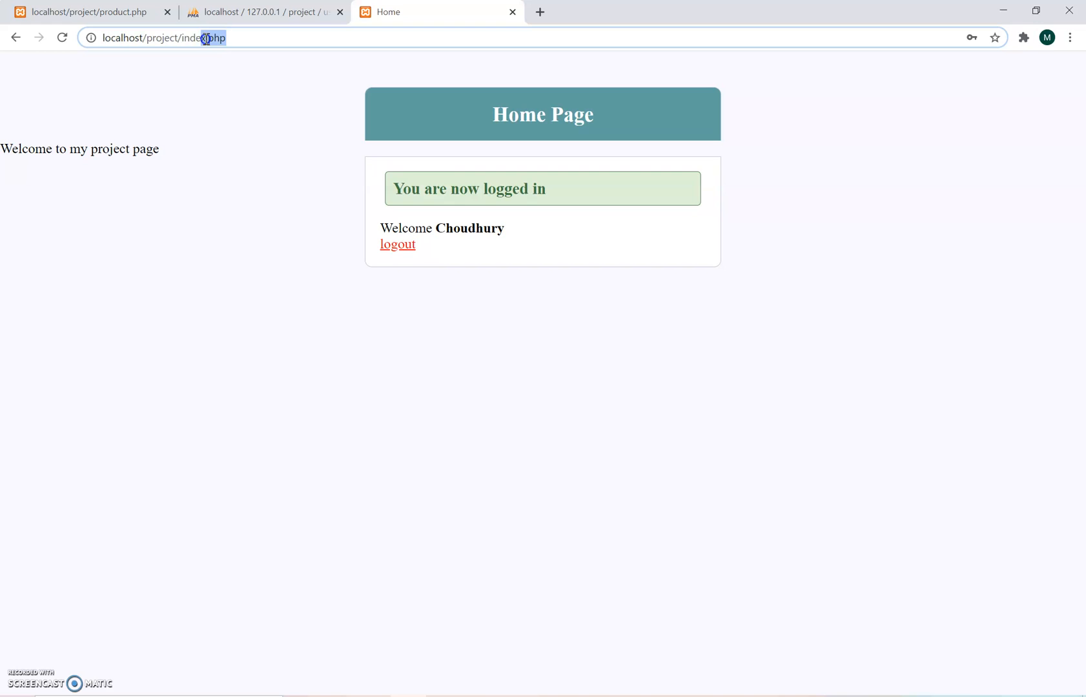
{"action": "type", "text": "register.php"}
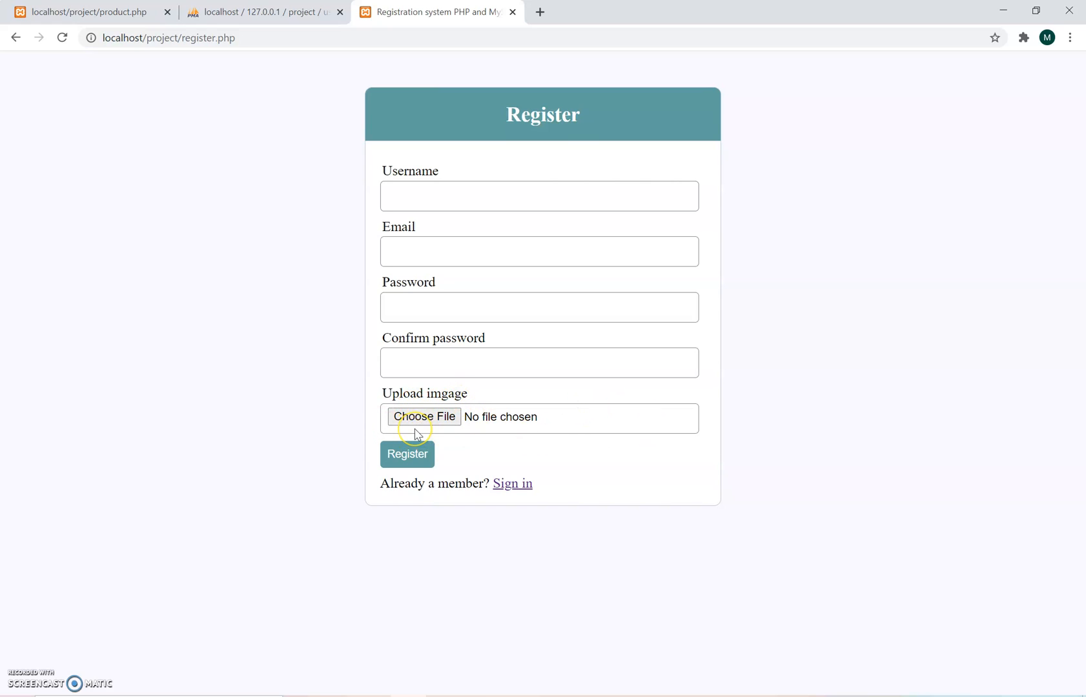
{"action": "mouse_move", "coordinate": [458, 430]}
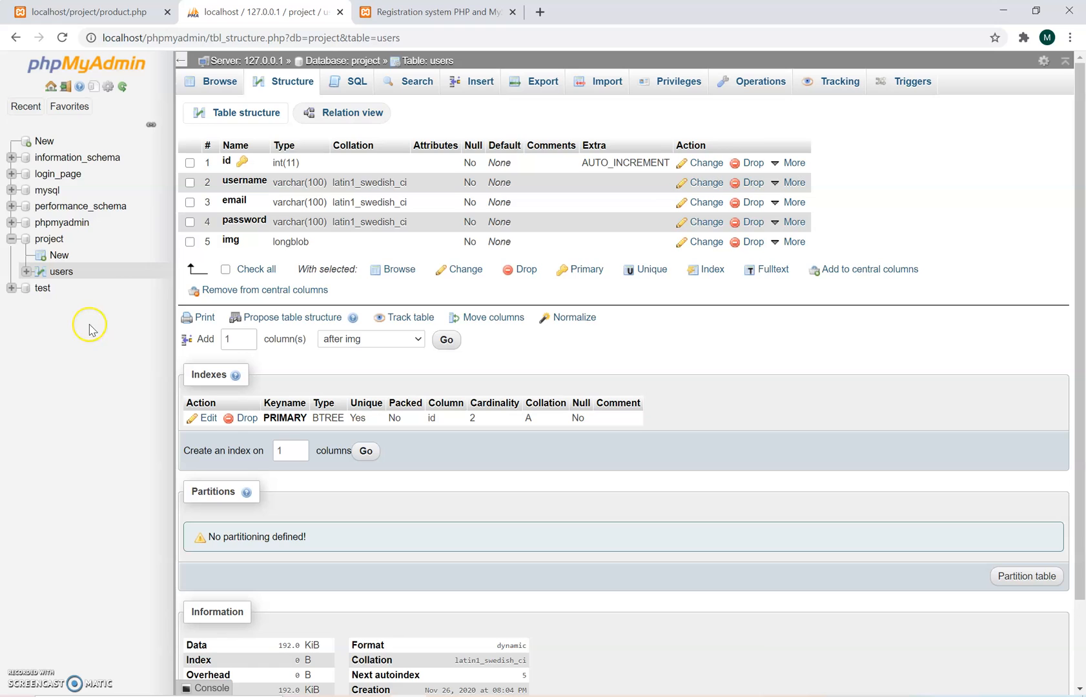
Browse the users rows, view the table structure, and request adding one column after img
{"action": "left_click", "coordinate": [219, 82]}
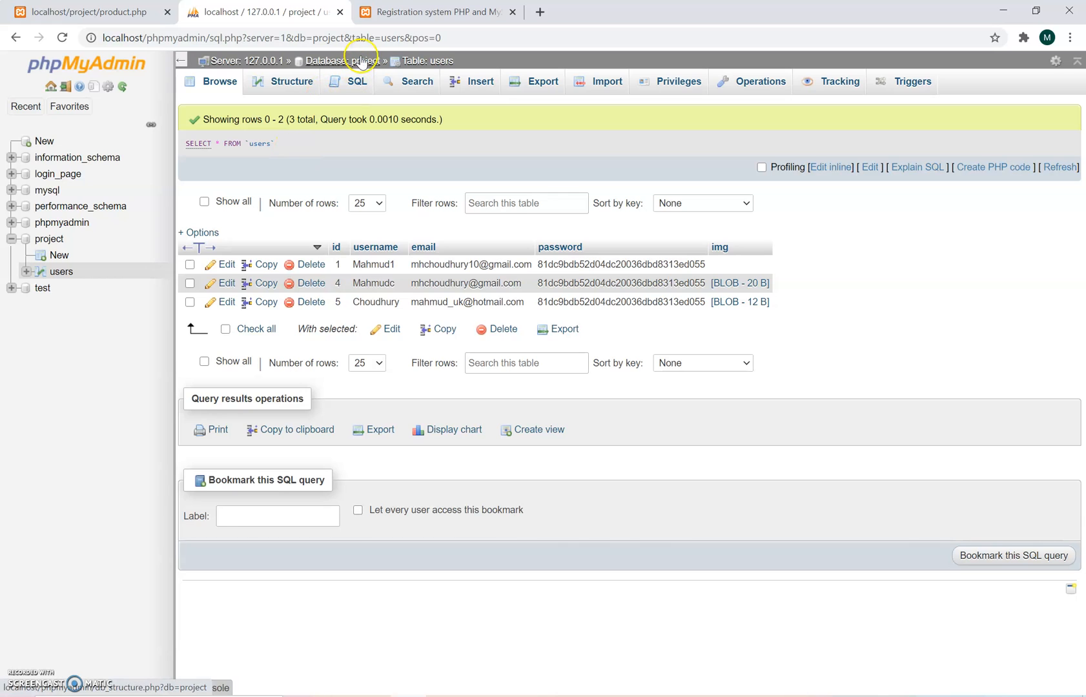
{"action": "left_click", "coordinate": [289, 80]}
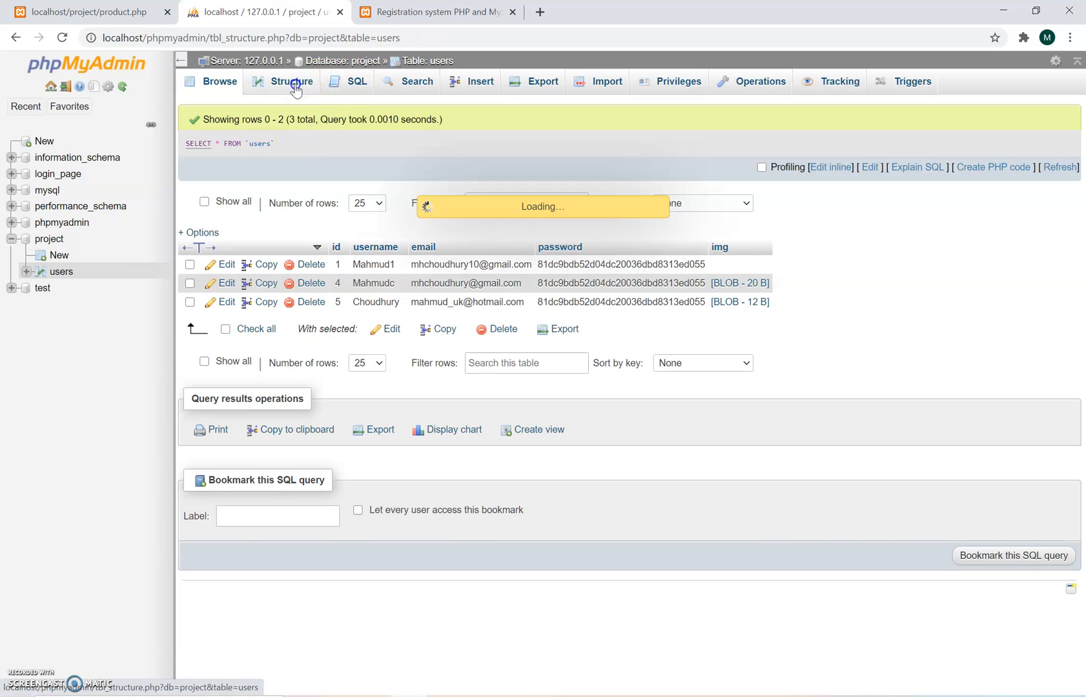
{"action": "left_click", "coordinate": [292, 81]}
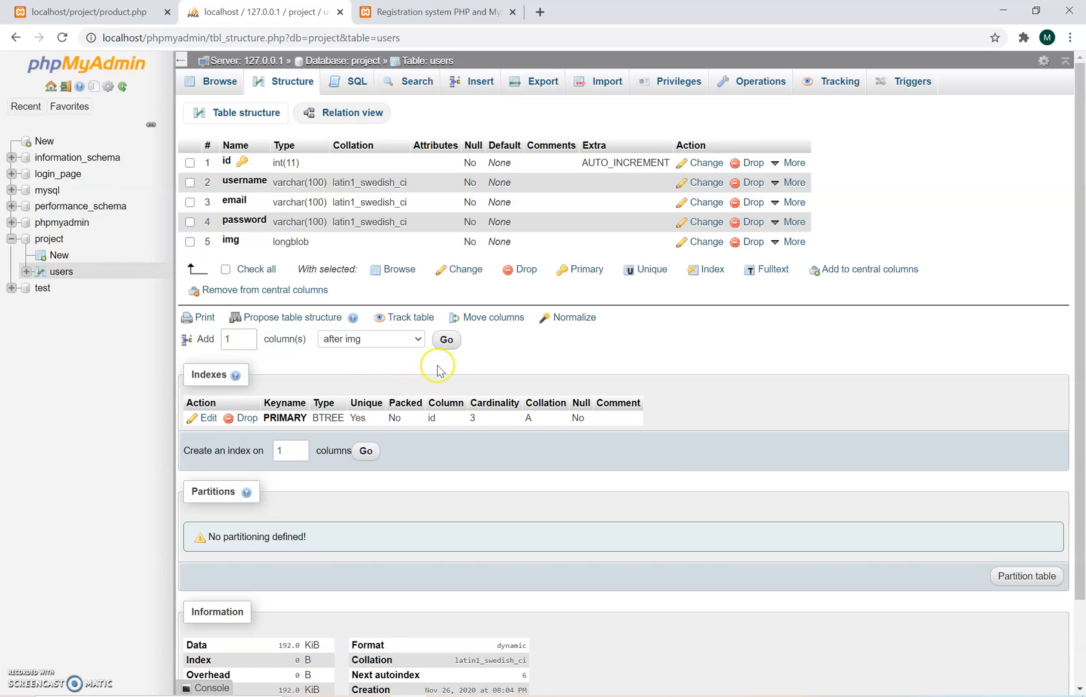
{"action": "left_click", "coordinate": [447, 339]}
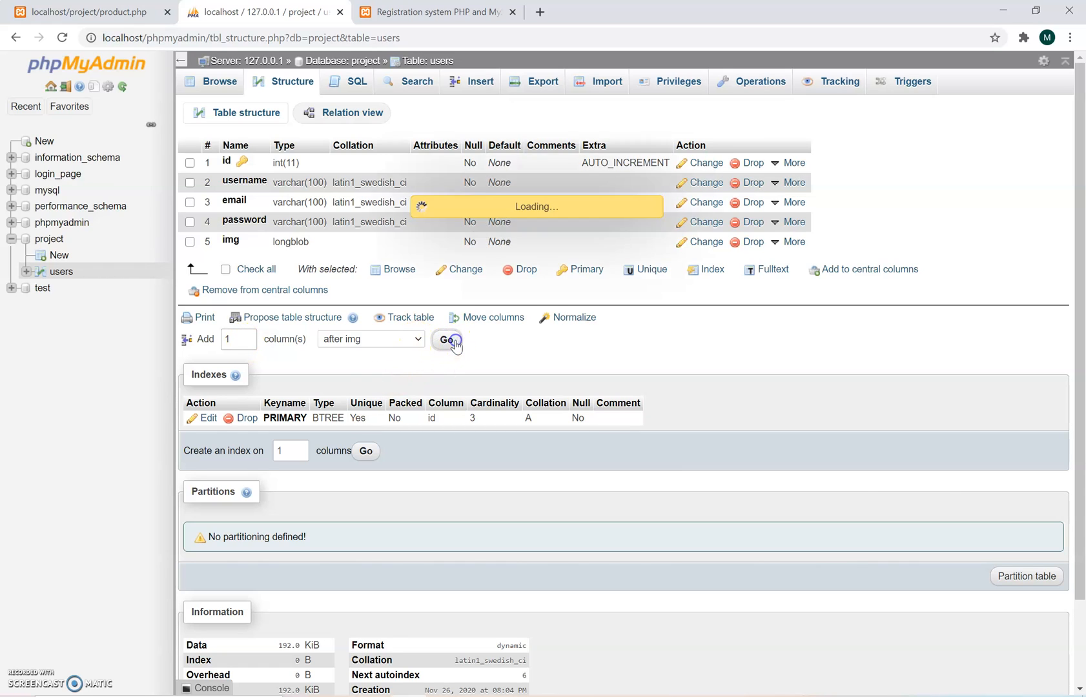
Name the new column img1, set its type to LONGBLOB and save it to the users table
{"action": "left_click", "coordinate": [447, 338]}
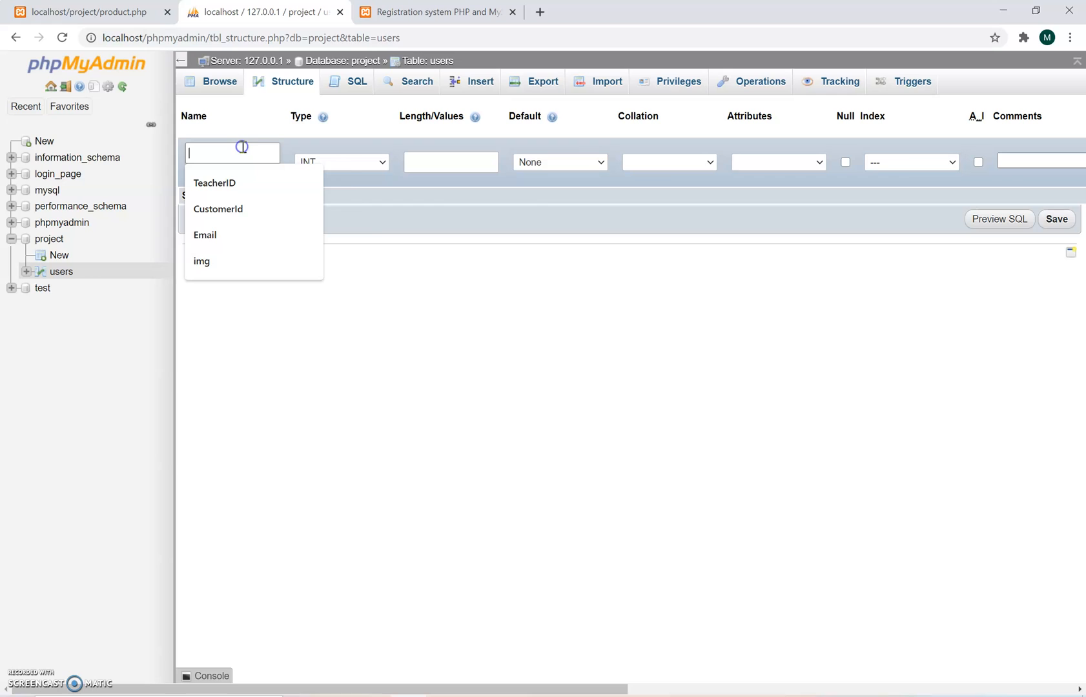
{"action": "type", "text": "img1"}
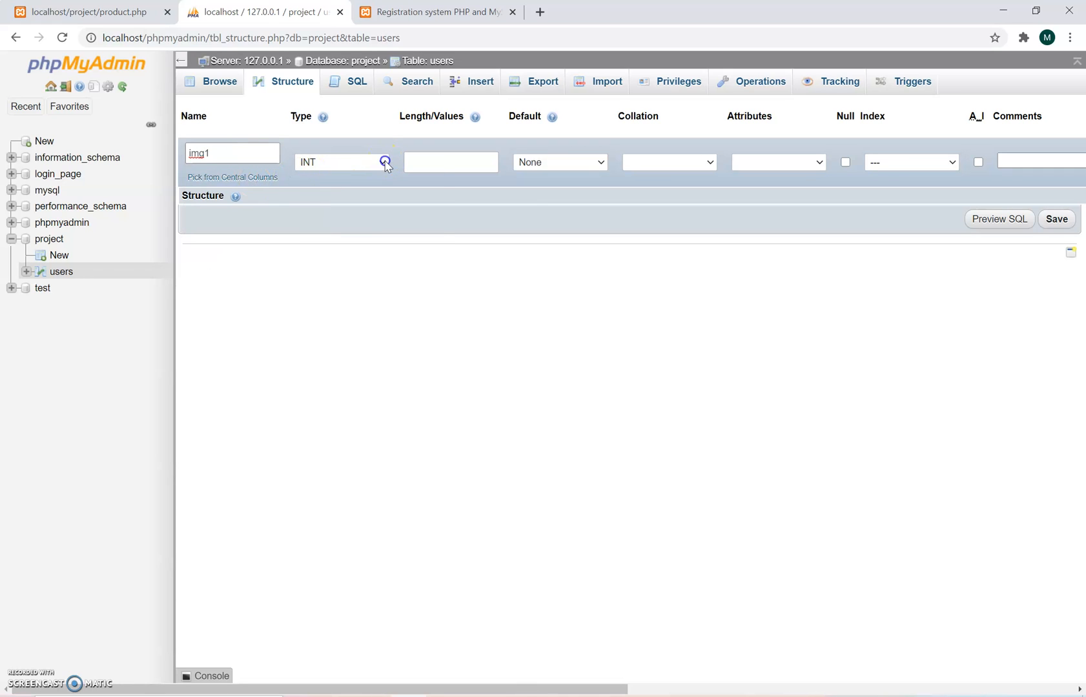
{"action": "left_click", "coordinate": [340, 162]}
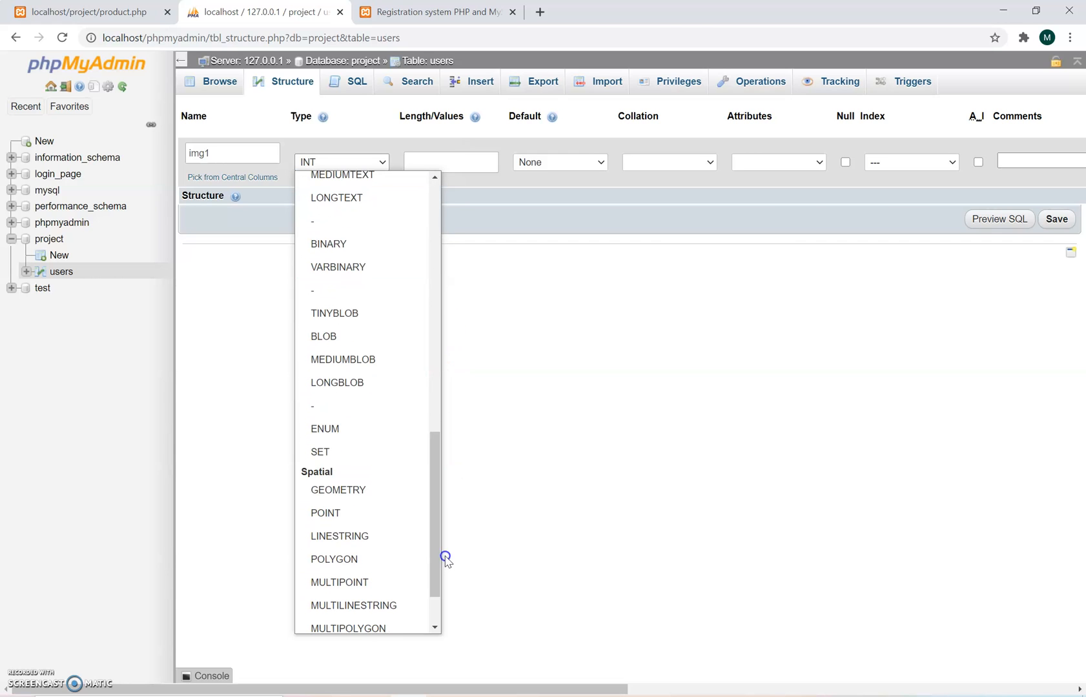
{"action": "left_click", "coordinate": [336, 382]}
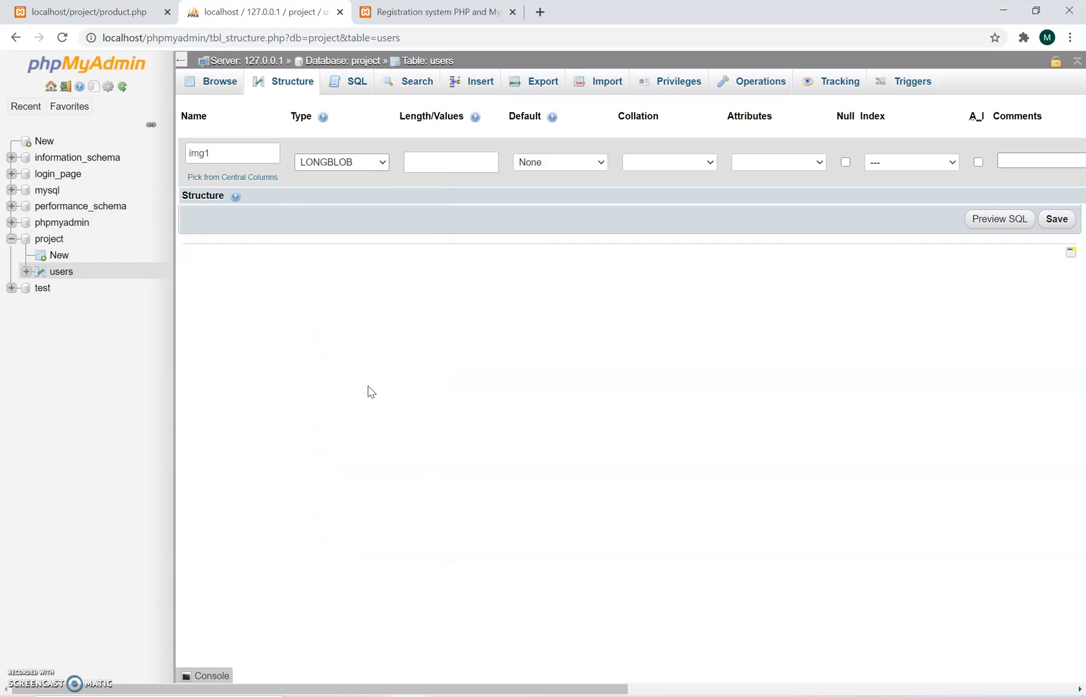
{"action": "left_click", "coordinate": [1055, 219]}
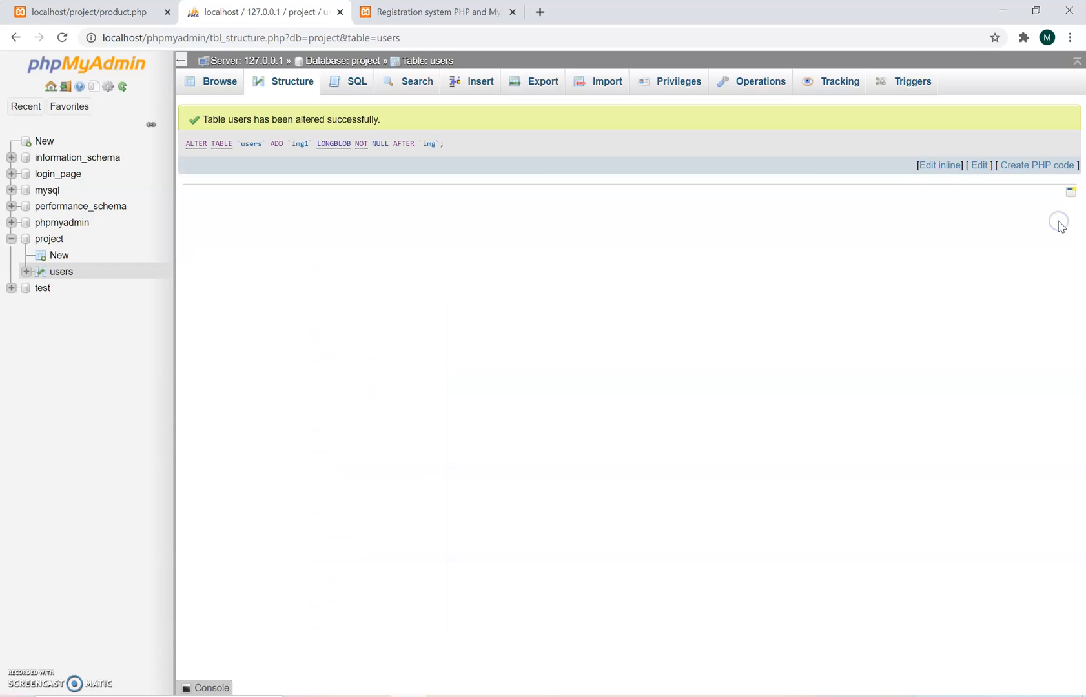
{"action": "mouse_move", "coordinate": [336, 143]}
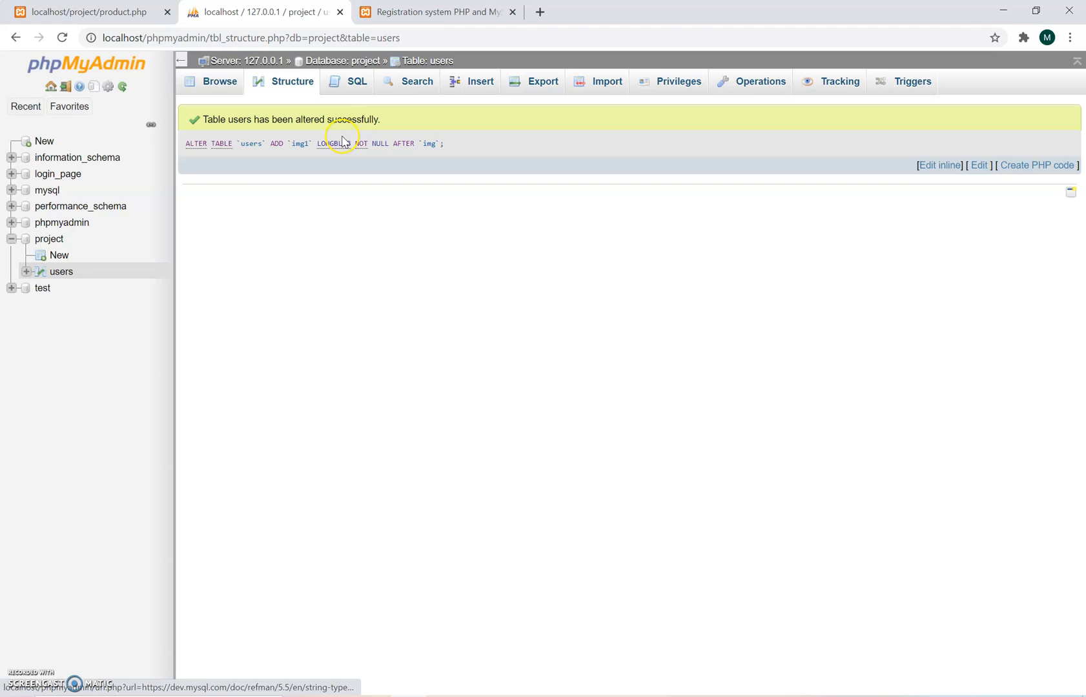
Drop the img1 column from the users table structure and confirm the deletion
{"action": "left_click", "coordinate": [219, 81]}
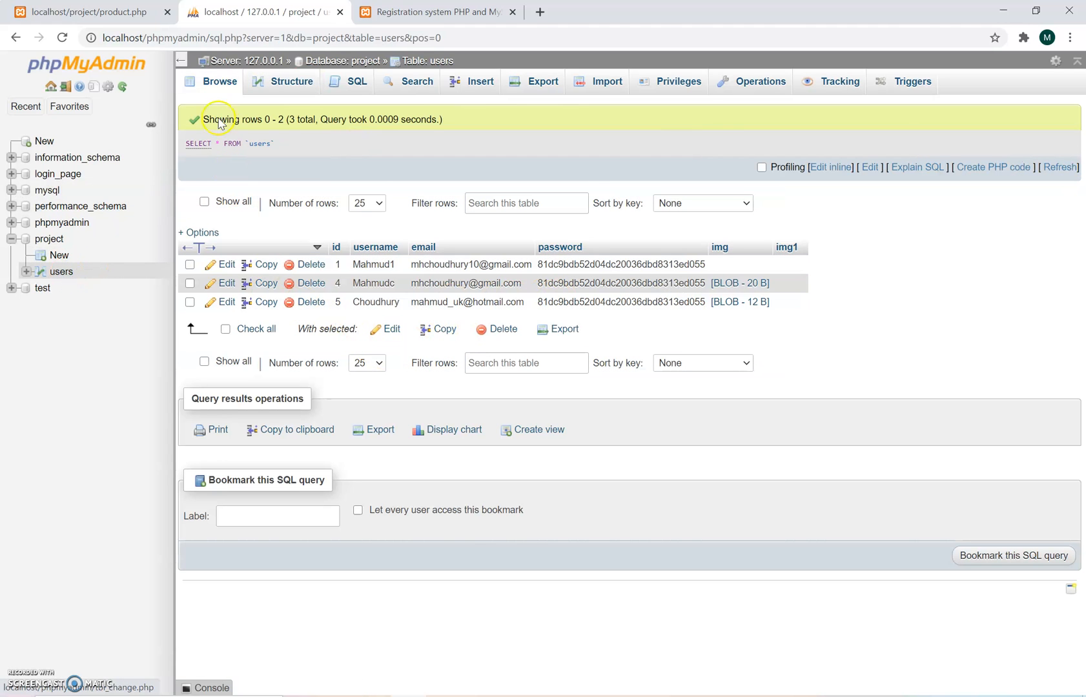
{"action": "left_click", "coordinate": [290, 80]}
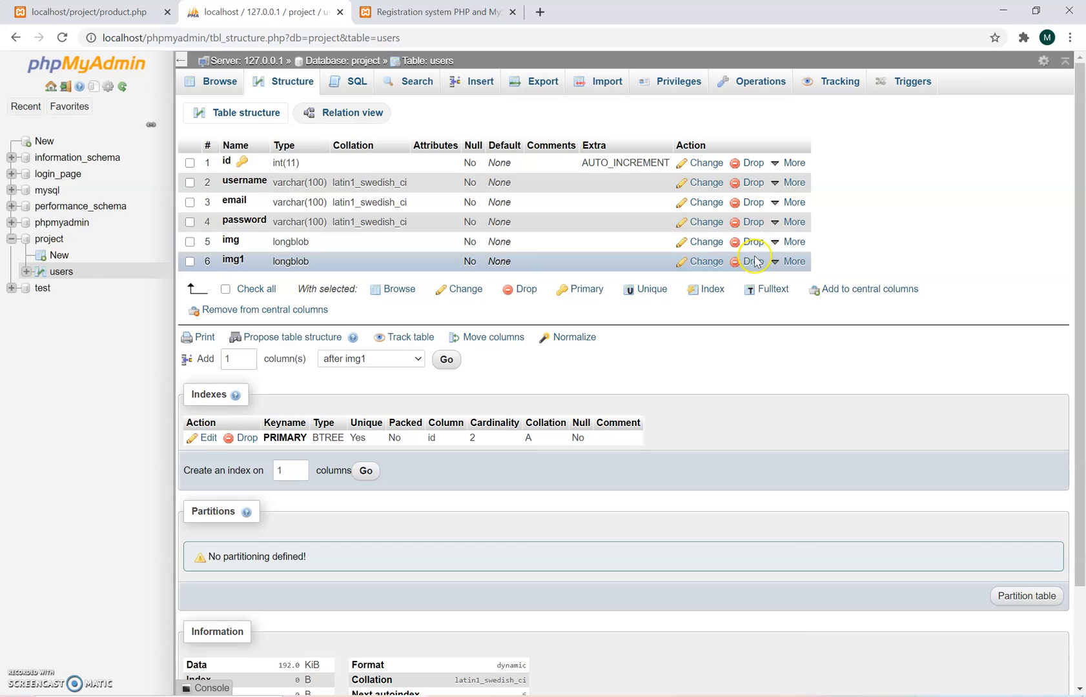
{"action": "left_click", "coordinate": [748, 260]}
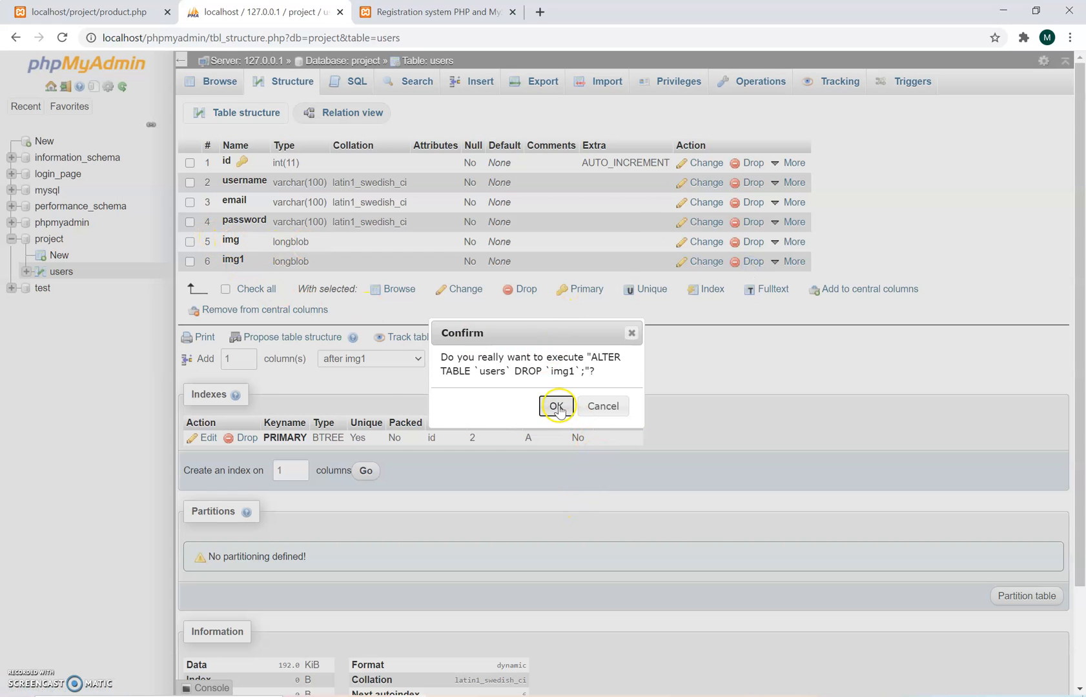
{"action": "left_click", "coordinate": [556, 407]}
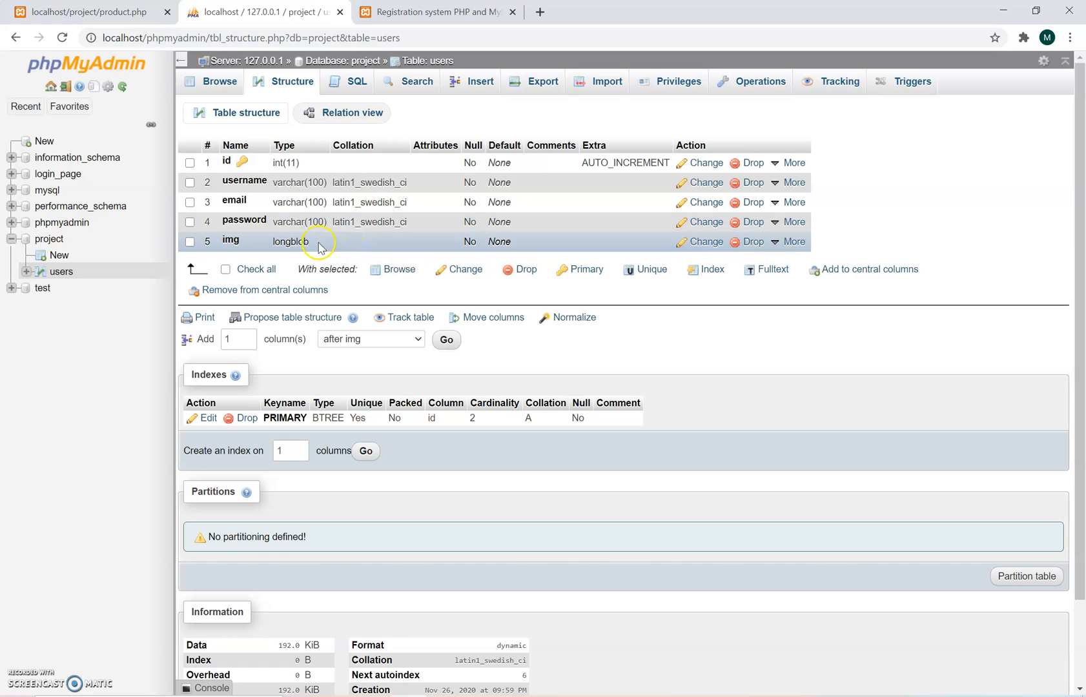
{"action": "mouse_move", "coordinate": [321, 222]}
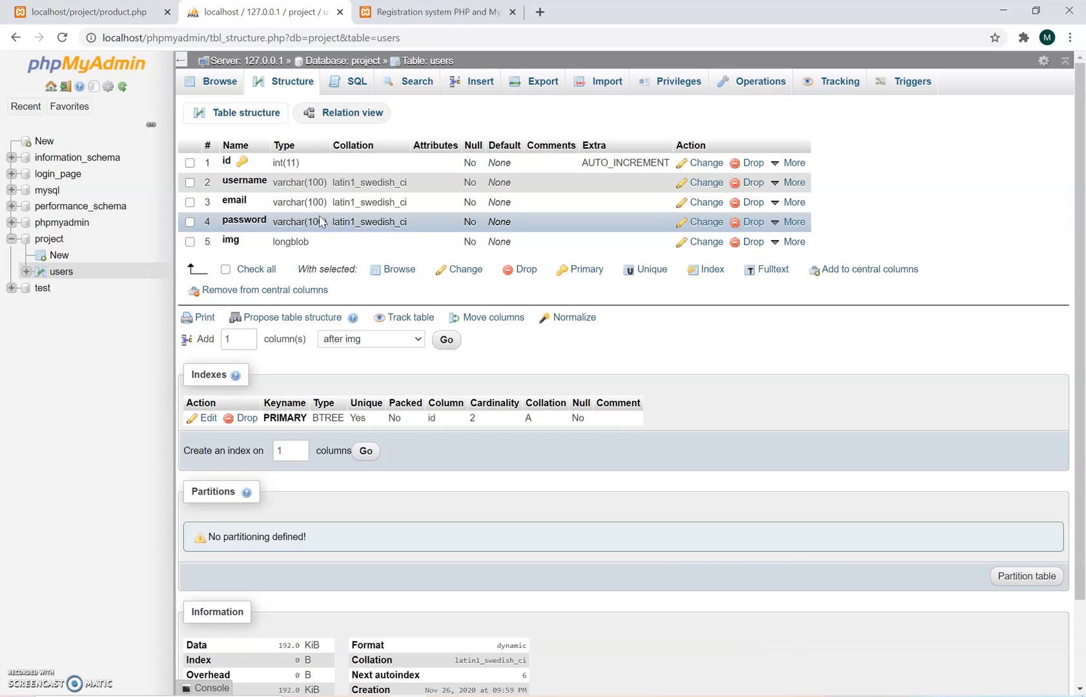
{"action": "mouse_move", "coordinate": [357, 259]}
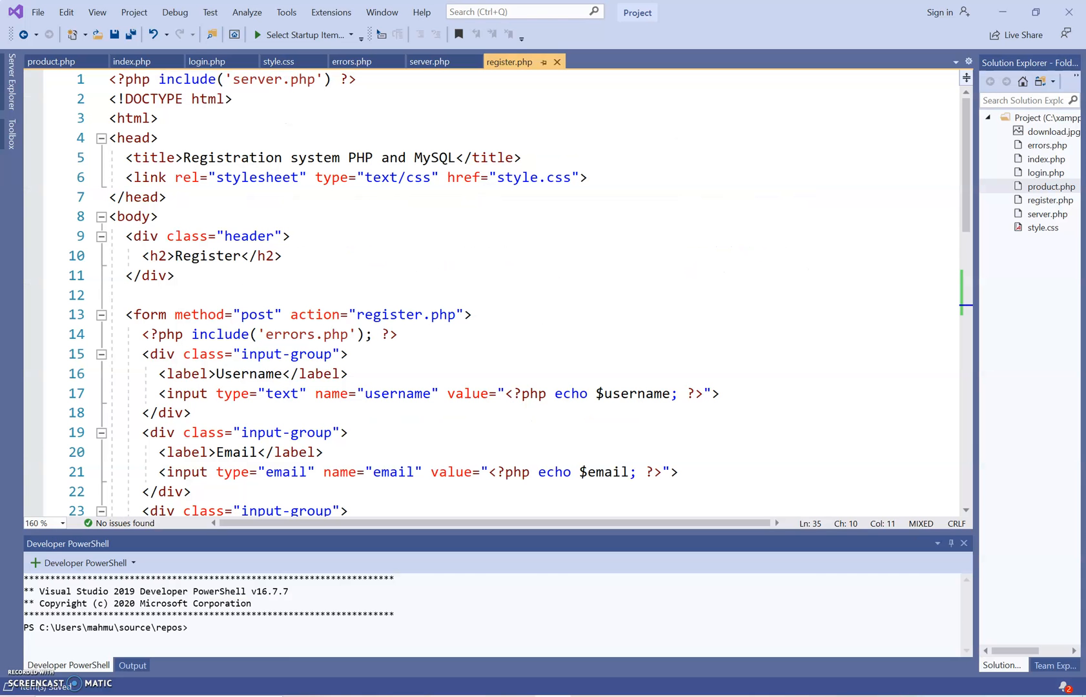
{"action": "mouse_move", "coordinate": [830, 308]}
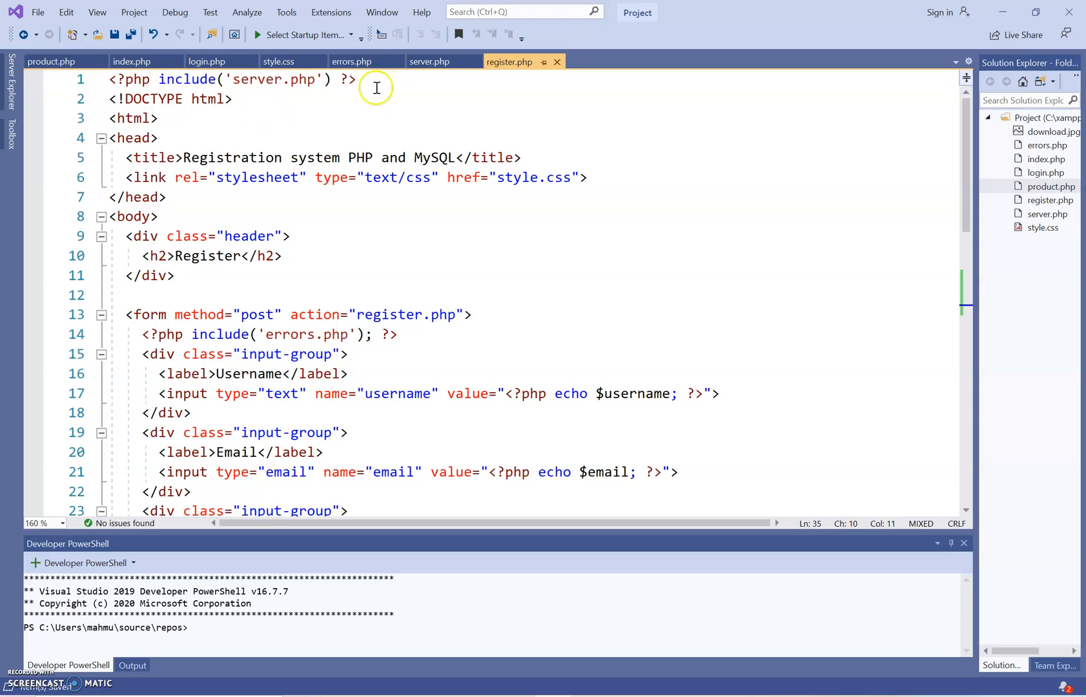
Review login.php and server.php, then position in product.php after the connection check
{"action": "left_click", "coordinate": [206, 62]}
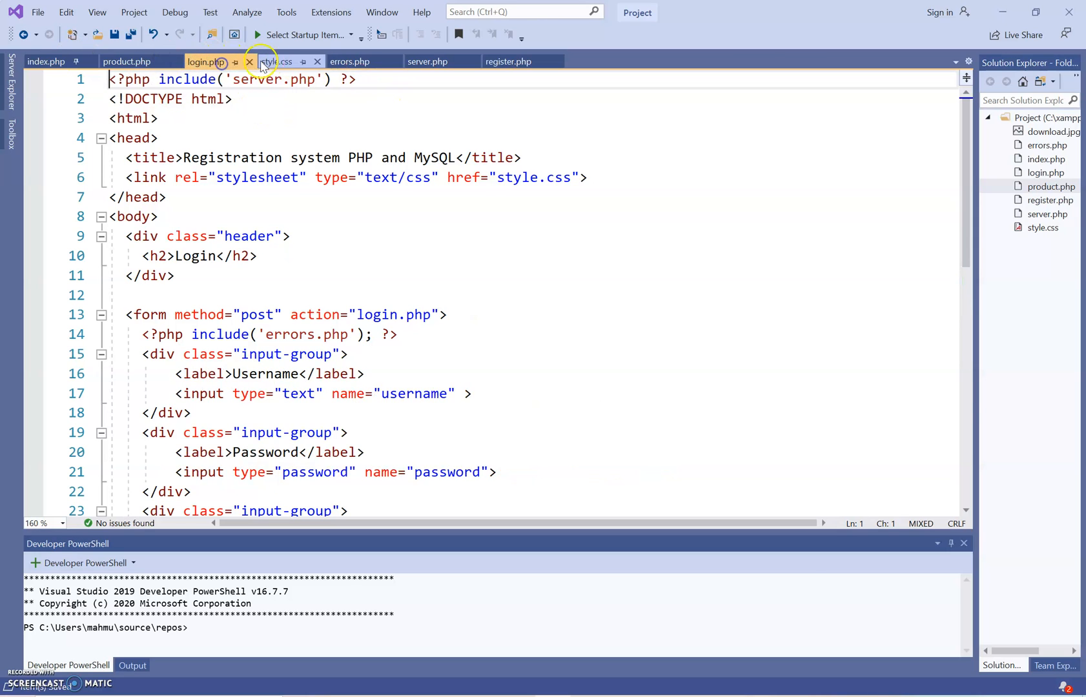
{"action": "left_click", "coordinate": [428, 61]}
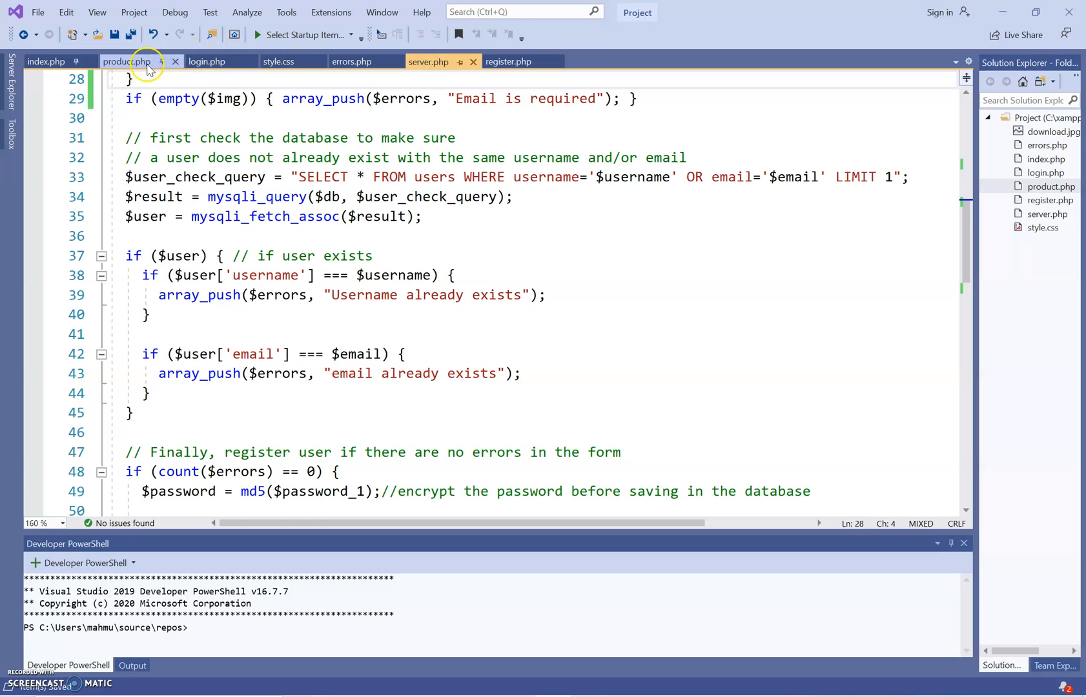
{"action": "left_click", "coordinate": [125, 61]}
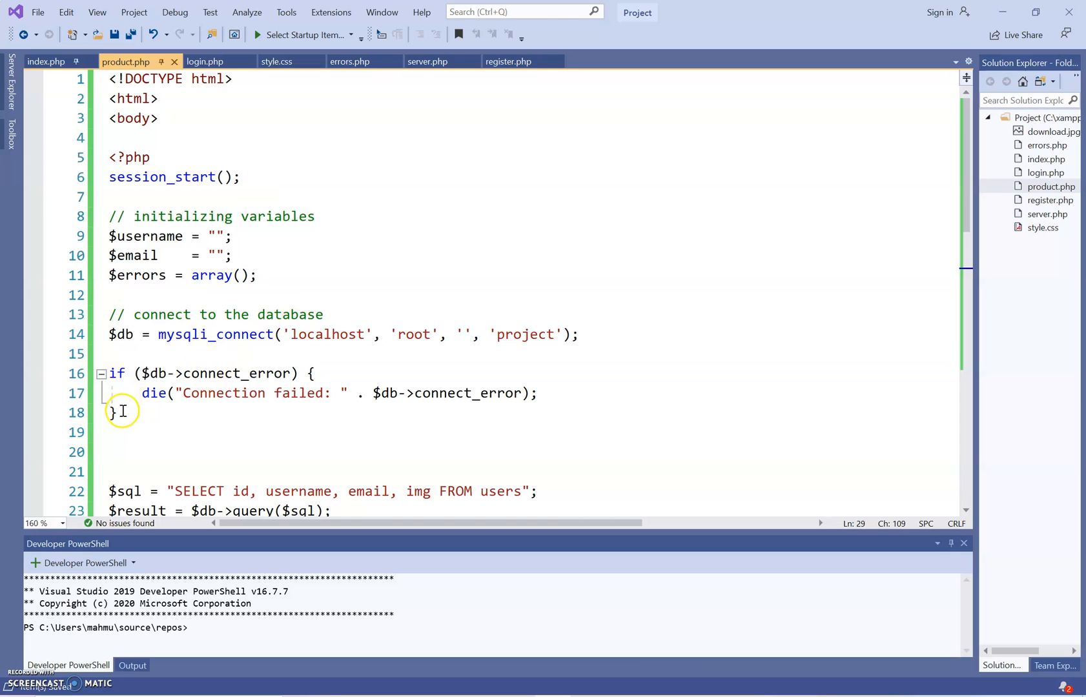
{"action": "left_click", "coordinate": [158, 118]}
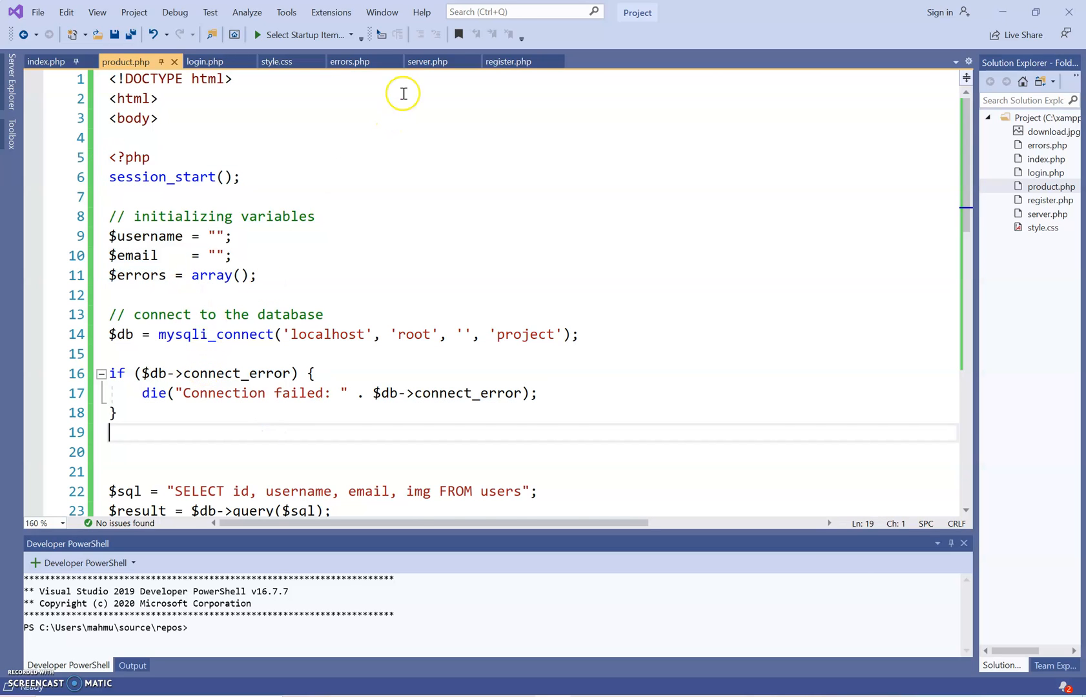
Copy the session_start and mysqli_connect setup from server.php into product.php and highlight it
{"action": "left_click", "coordinate": [428, 60]}
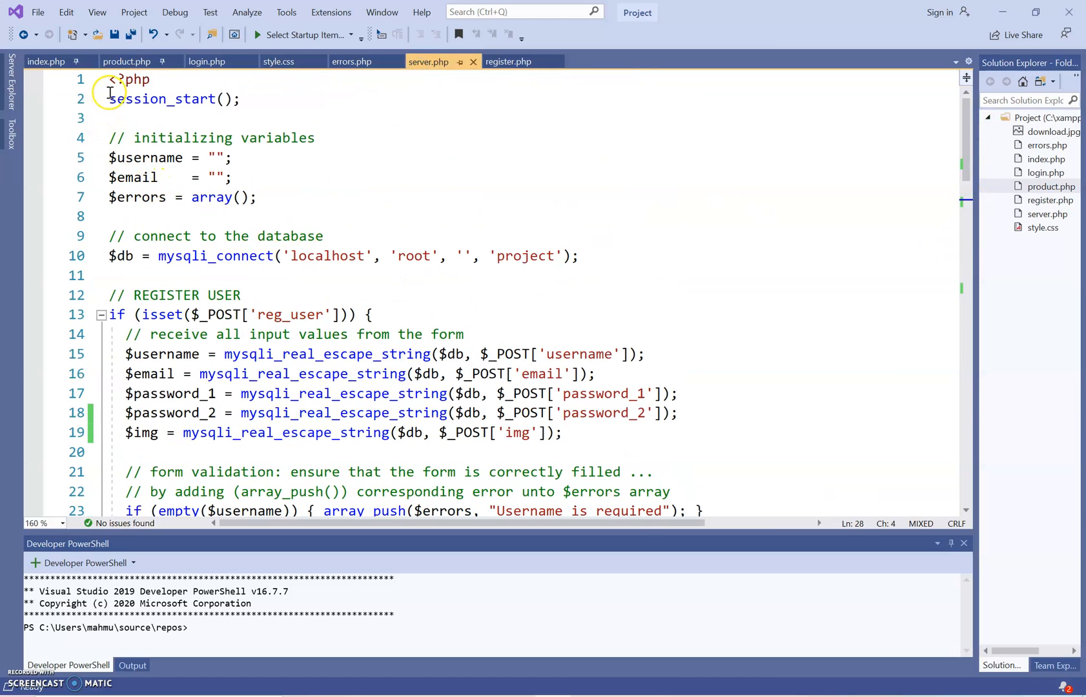
{"action": "left_click_drag", "start_coordinate": [108, 99], "coordinate": [578, 256]}
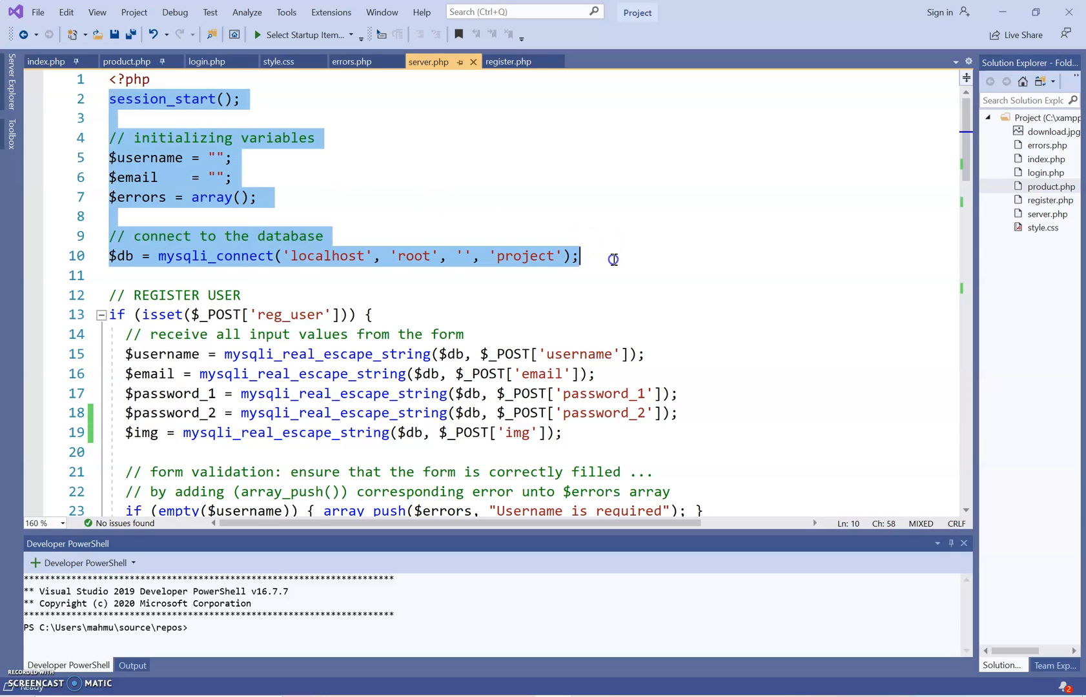
{"action": "left_click", "coordinate": [125, 61]}
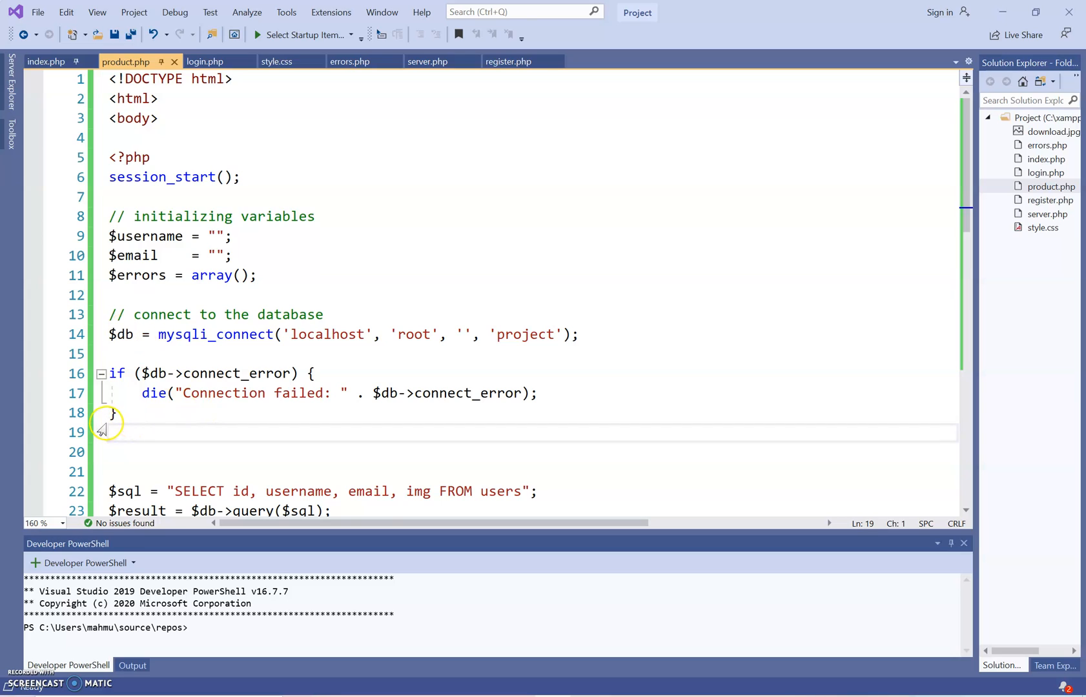
{"action": "left_click_drag", "start_coordinate": [111, 413], "coordinate": [111, 334]}
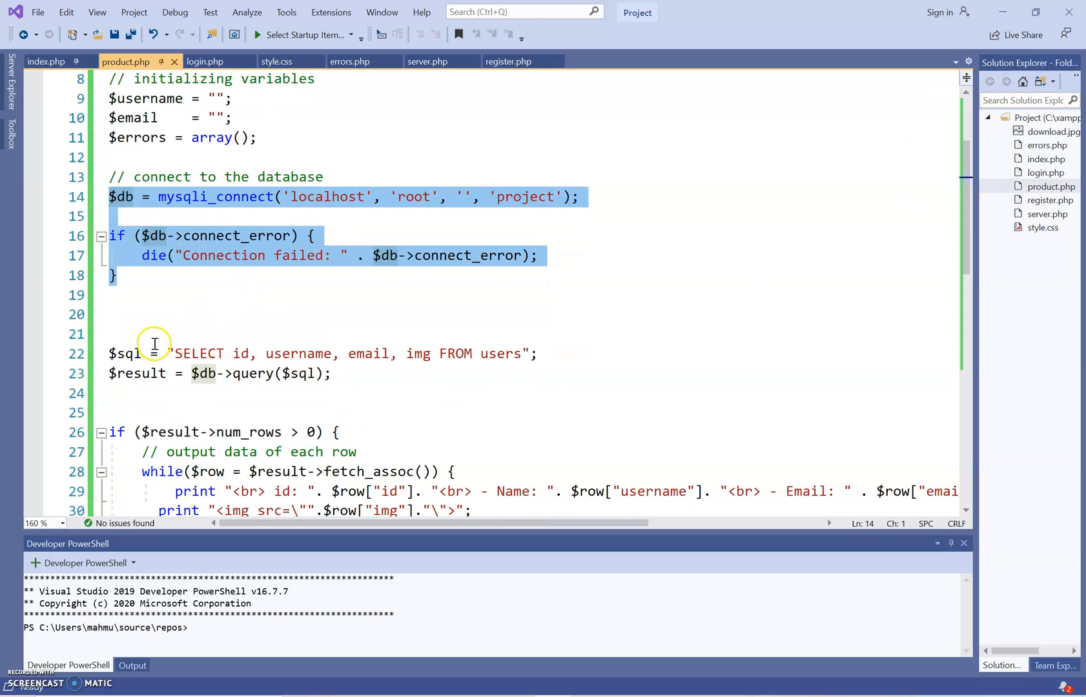
{"action": "left_click", "coordinate": [244, 354]}
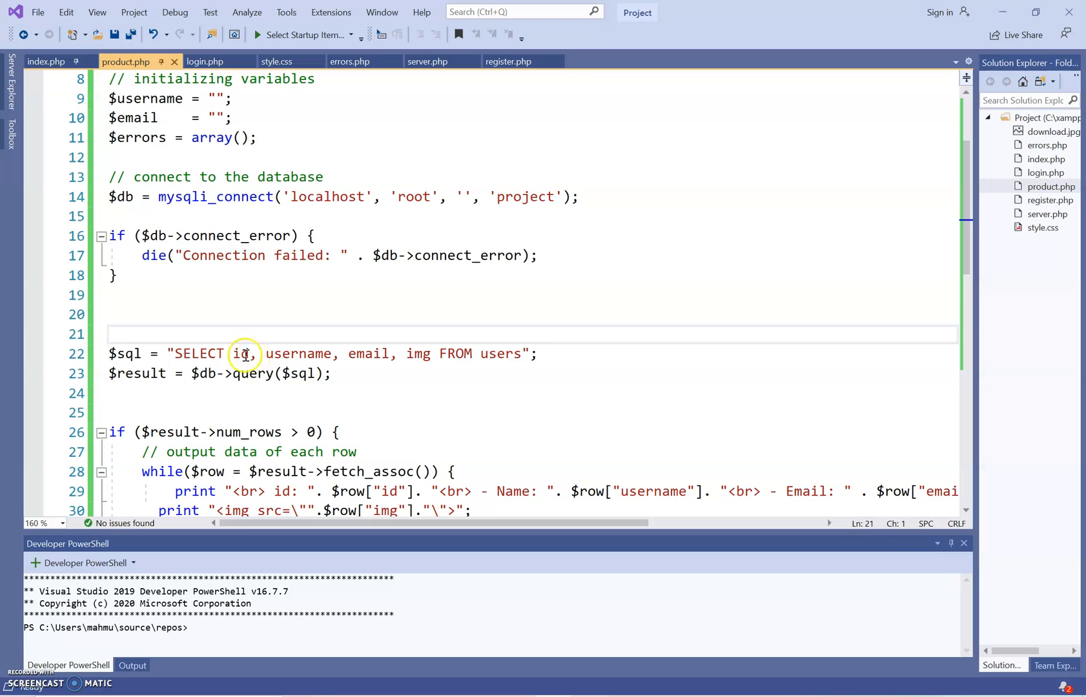
{"action": "double_click", "coordinate": [298, 354]}
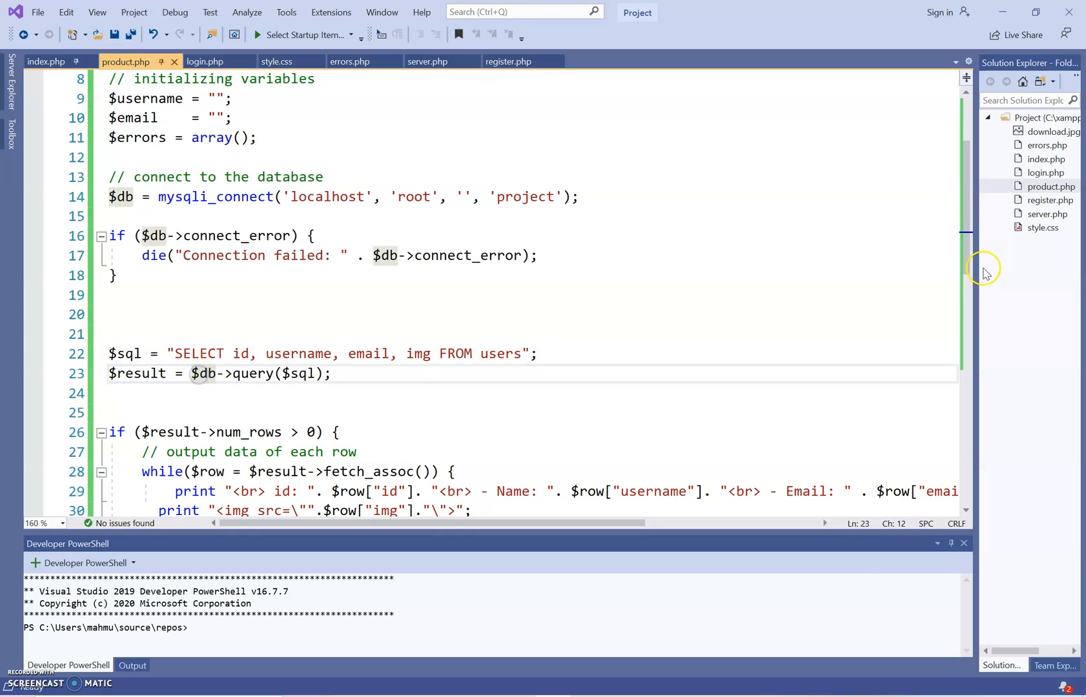
{"action": "scroll", "scroll_direction": "down", "scroll_amount": 3}
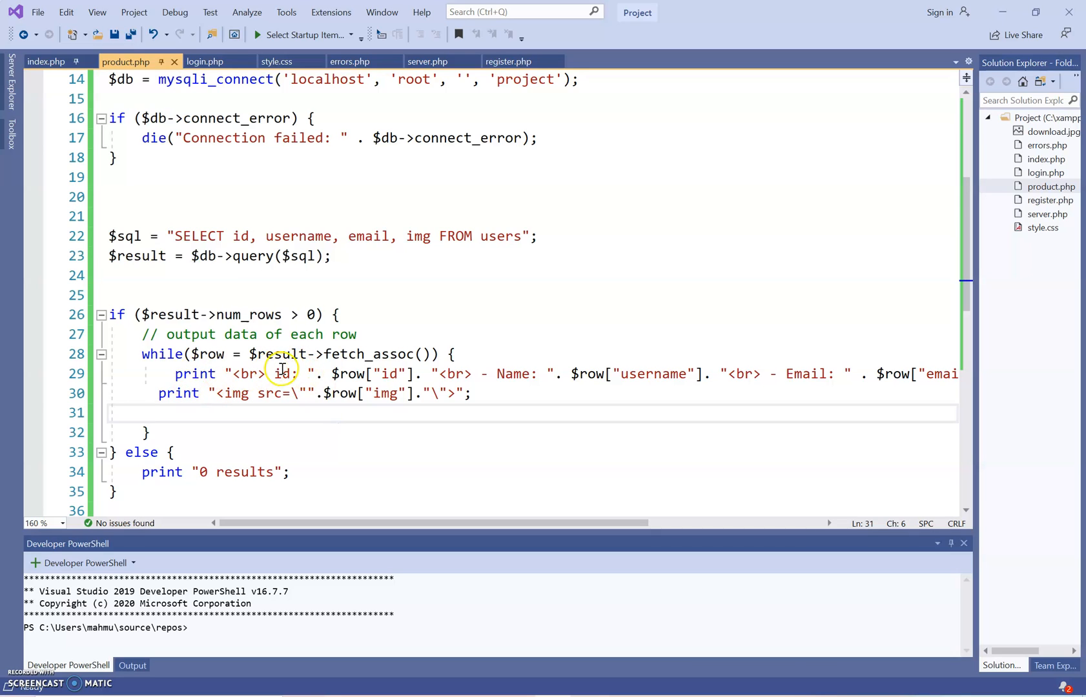
{"action": "double_click", "coordinate": [391, 374]}
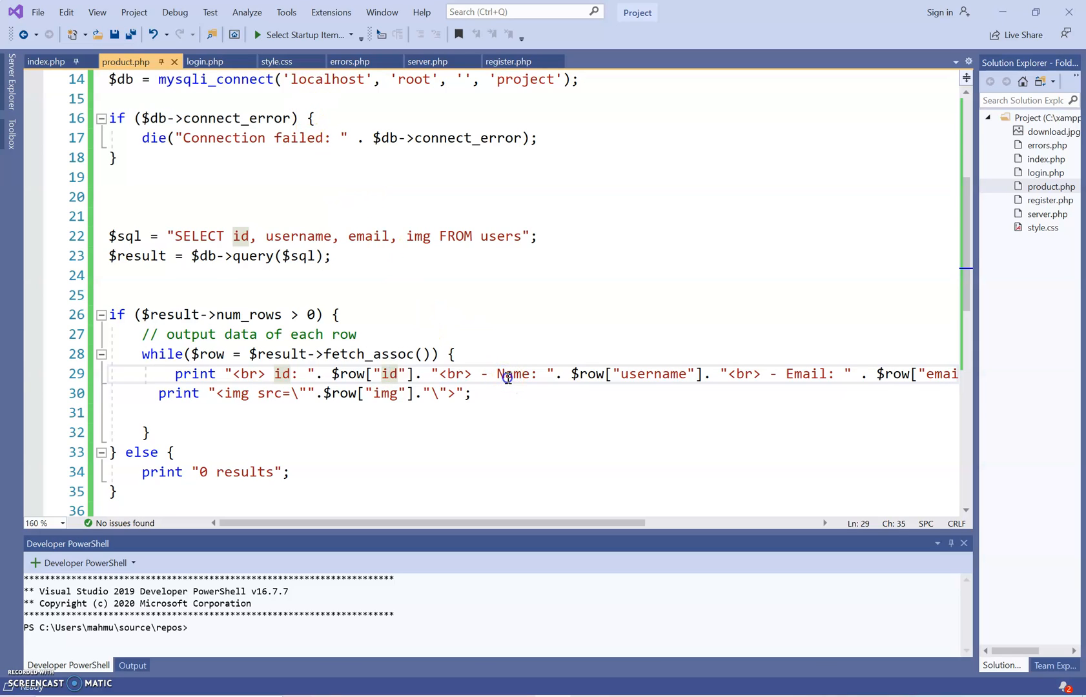
{"action": "double_click", "coordinate": [650, 374]}
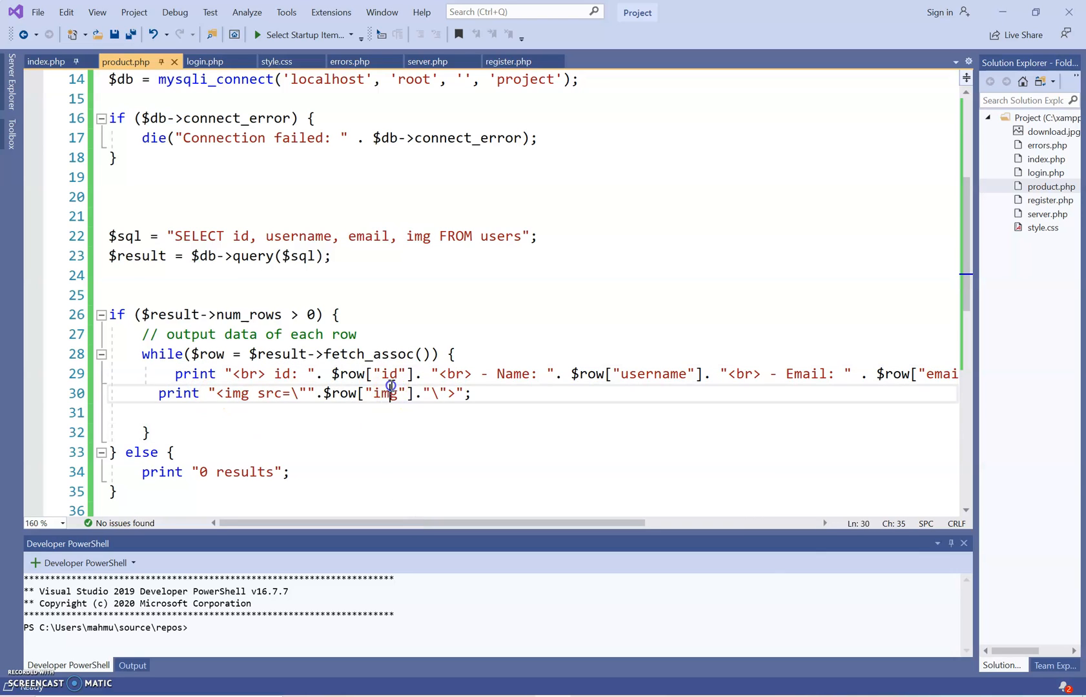
{"action": "left_click", "coordinate": [421, 237]}
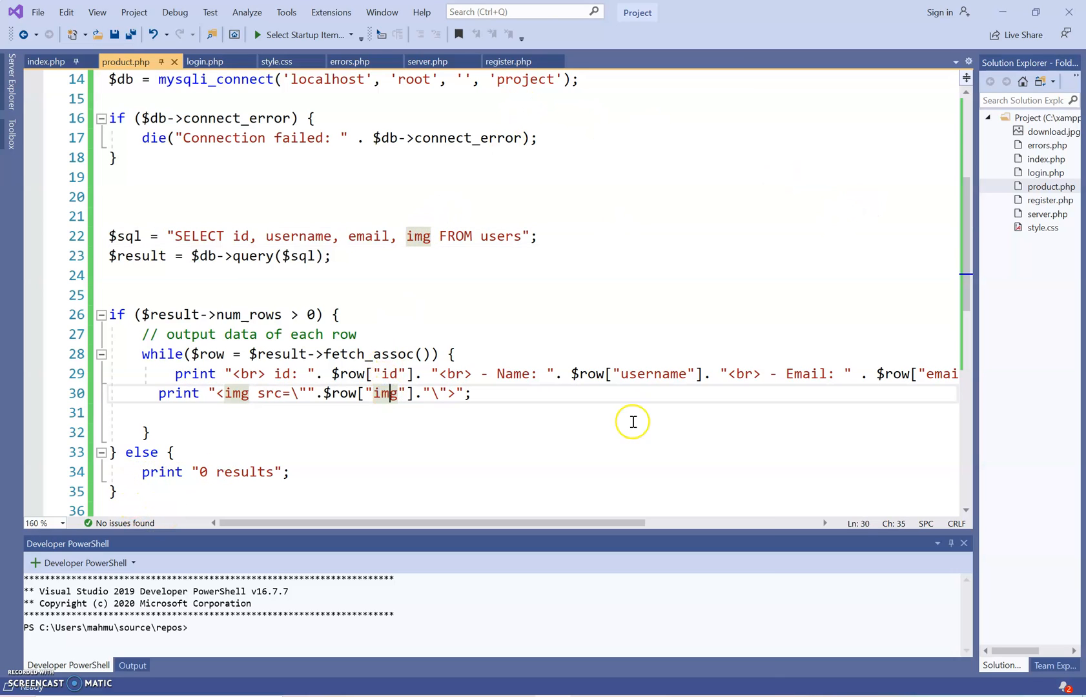
{"action": "mouse_move", "coordinate": [382, 305]}
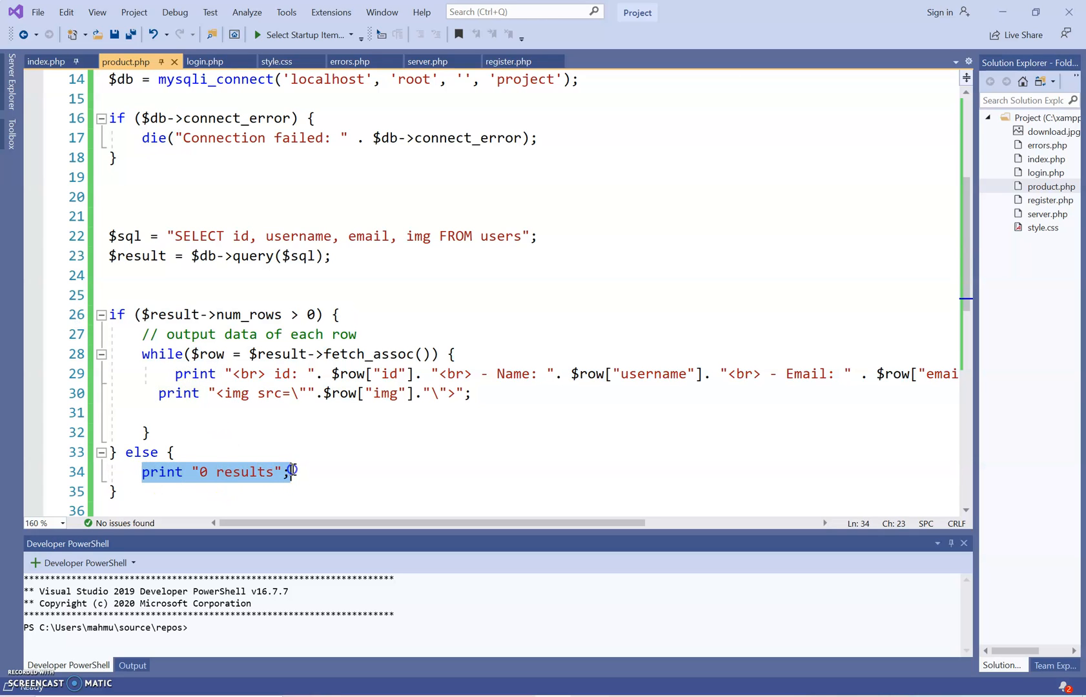
{"action": "scroll", "scroll_direction": "down", "scroll_amount": 3}
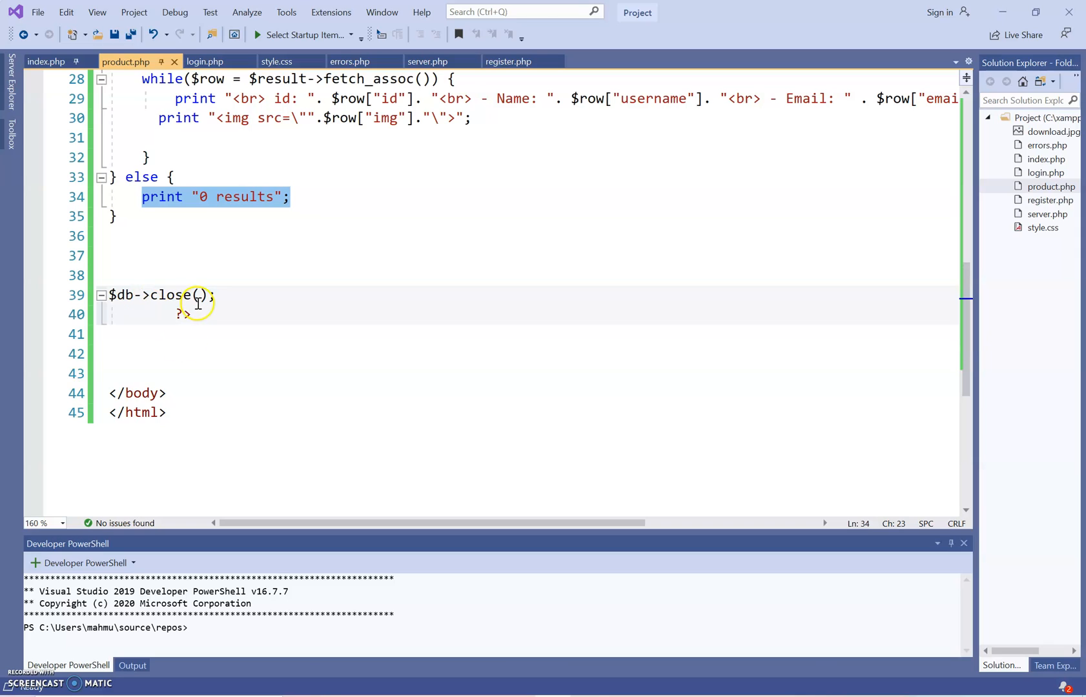
{"action": "left_click", "coordinate": [108, 354]}
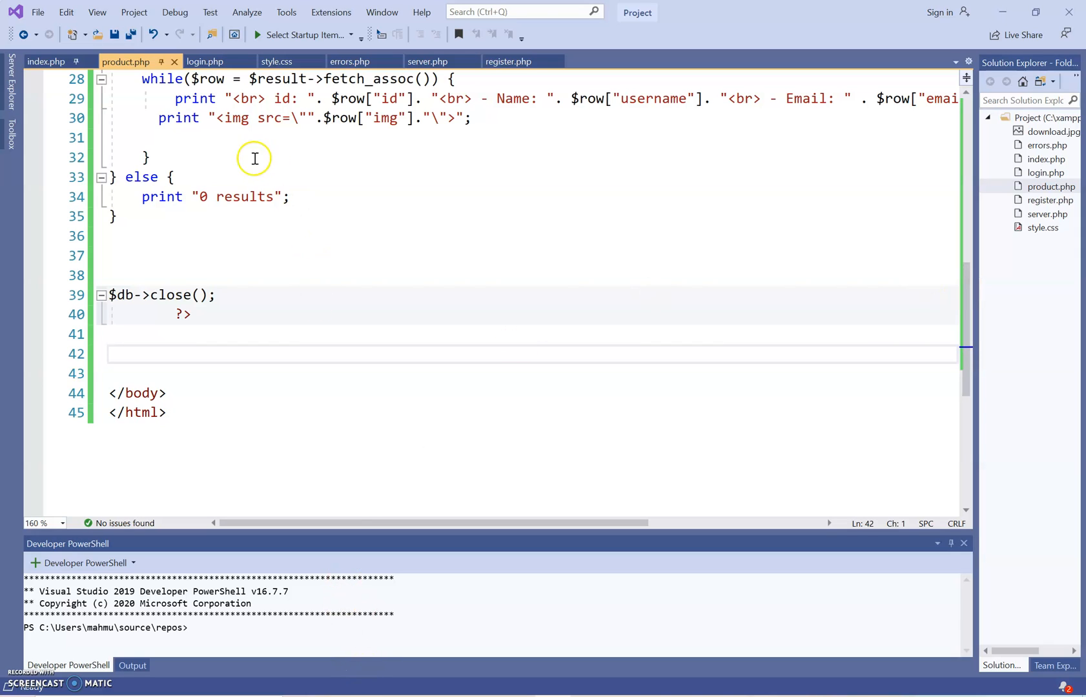
{"action": "mouse_move", "coordinate": [292, 117]}
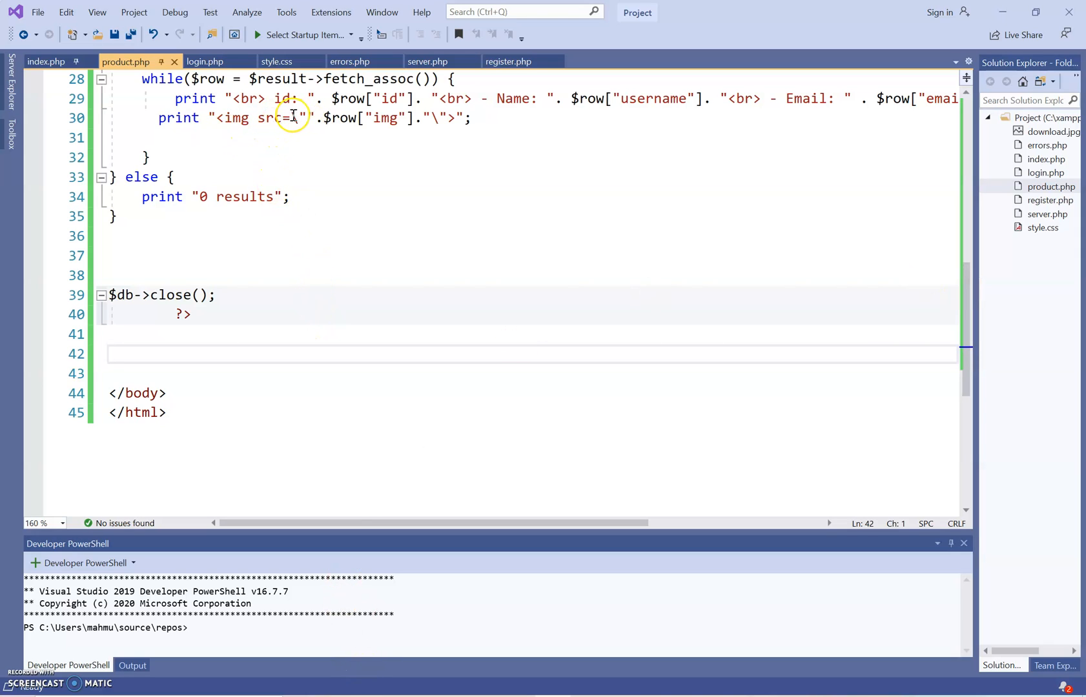
{"action": "type", "text": "\\"}
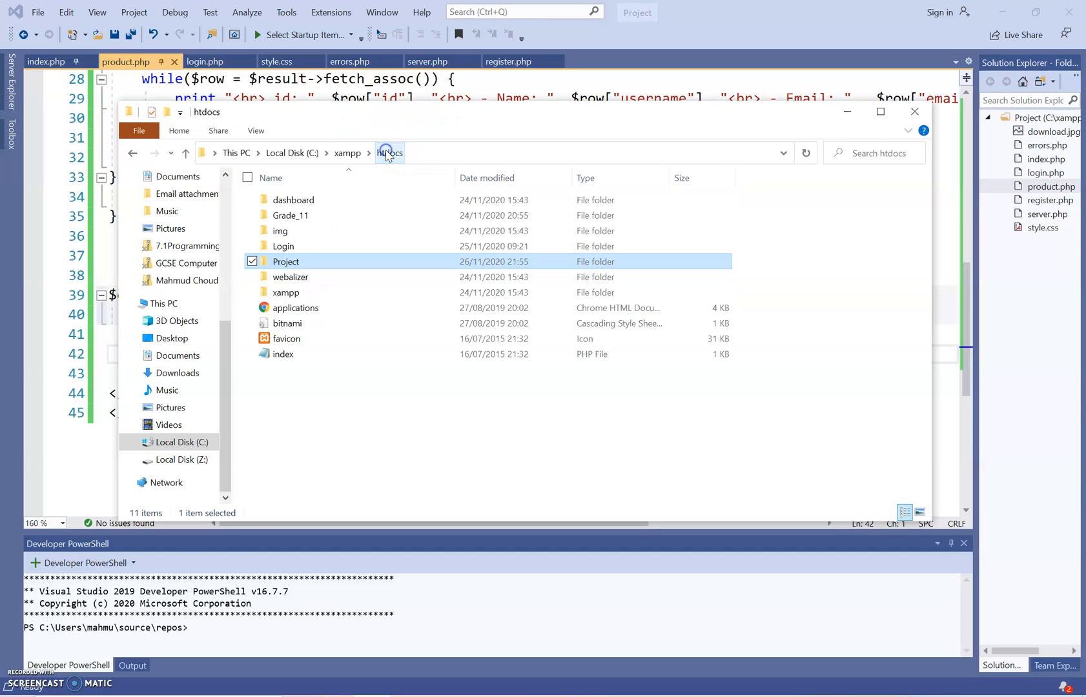
Open the Project folder under htdocs and pick out the download.jpg image beside the PHP files
{"action": "double_click", "coordinate": [285, 261]}
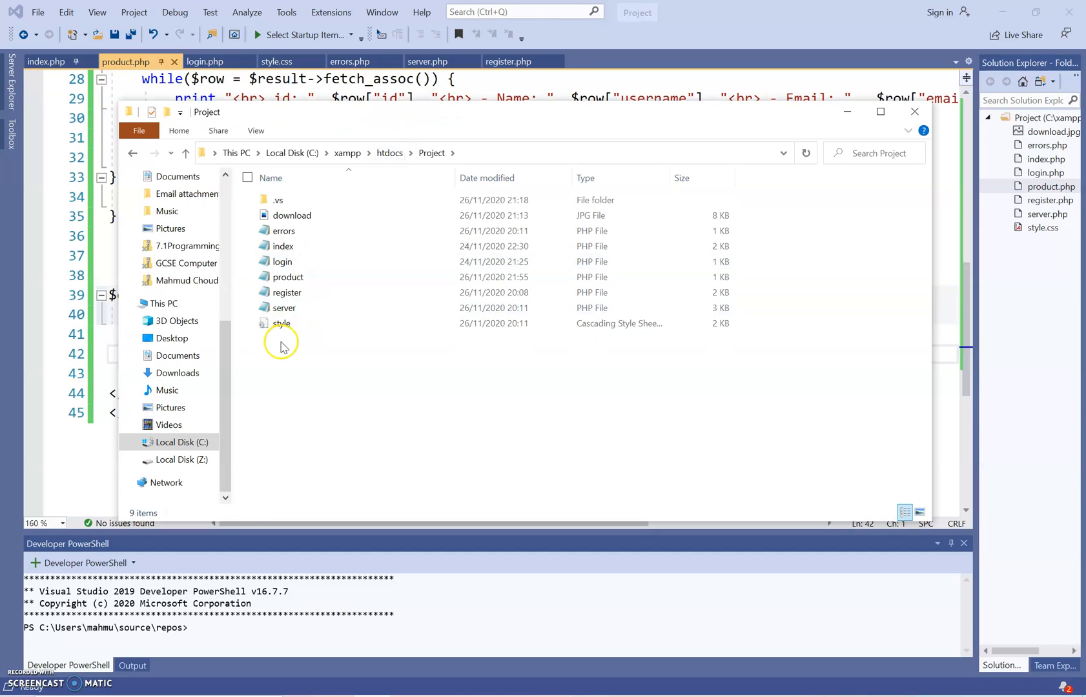
{"action": "left_click", "coordinate": [291, 215]}
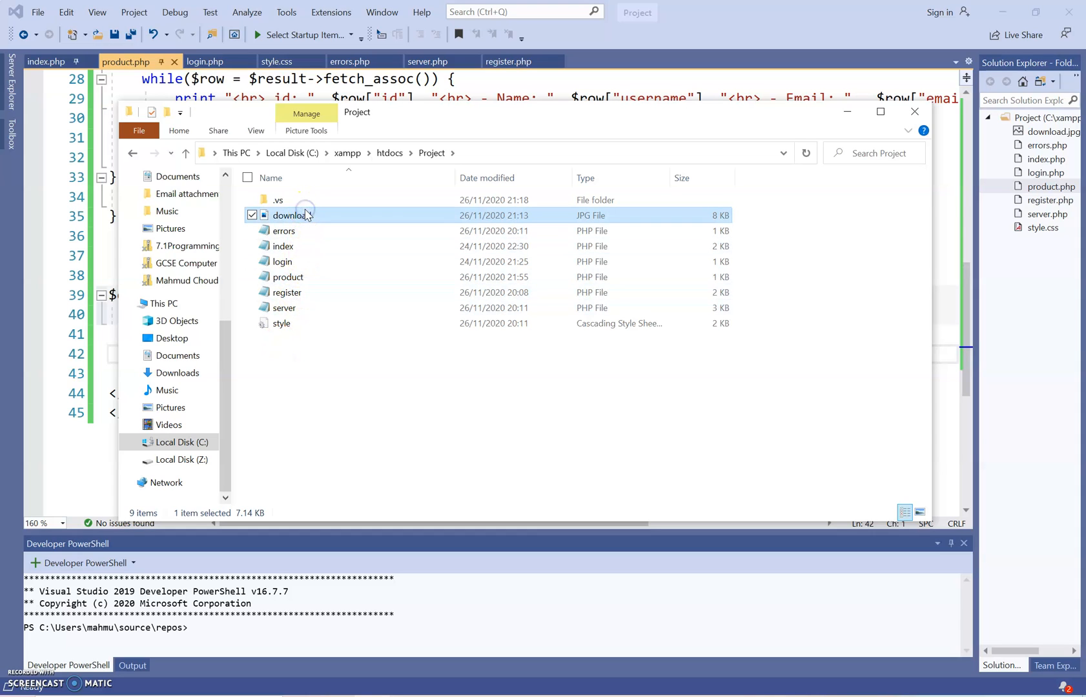
{"action": "left_click", "coordinate": [914, 112]}
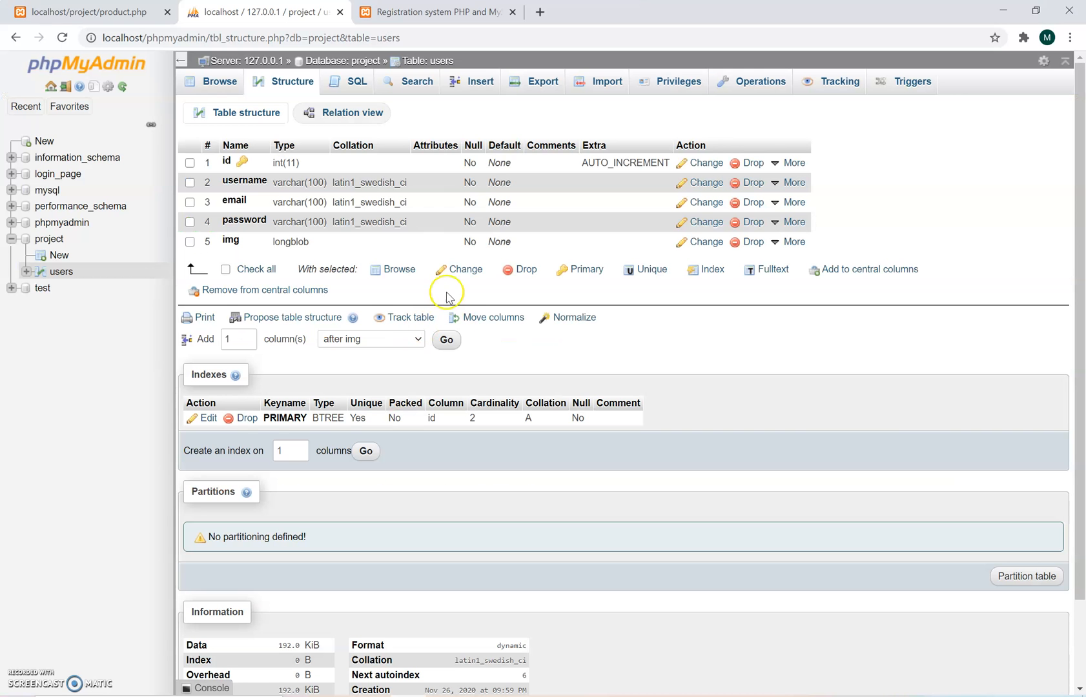
{"action": "left_click", "coordinate": [438, 12]}
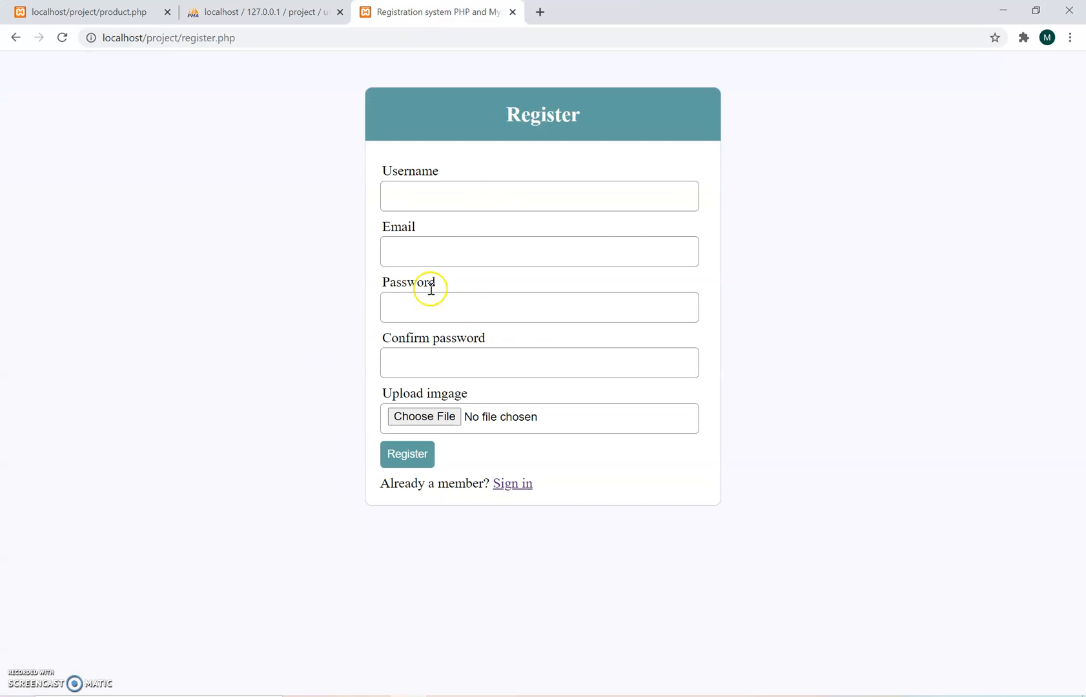
{"action": "left_click", "coordinate": [539, 195]}
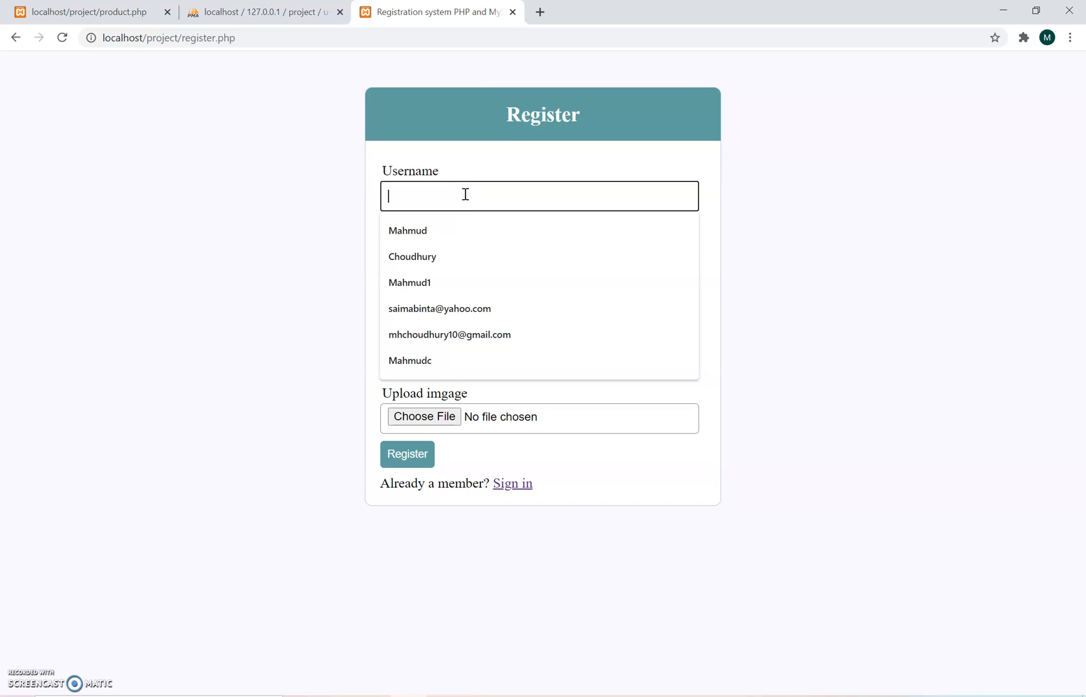
{"action": "type", "text": "NIS"}
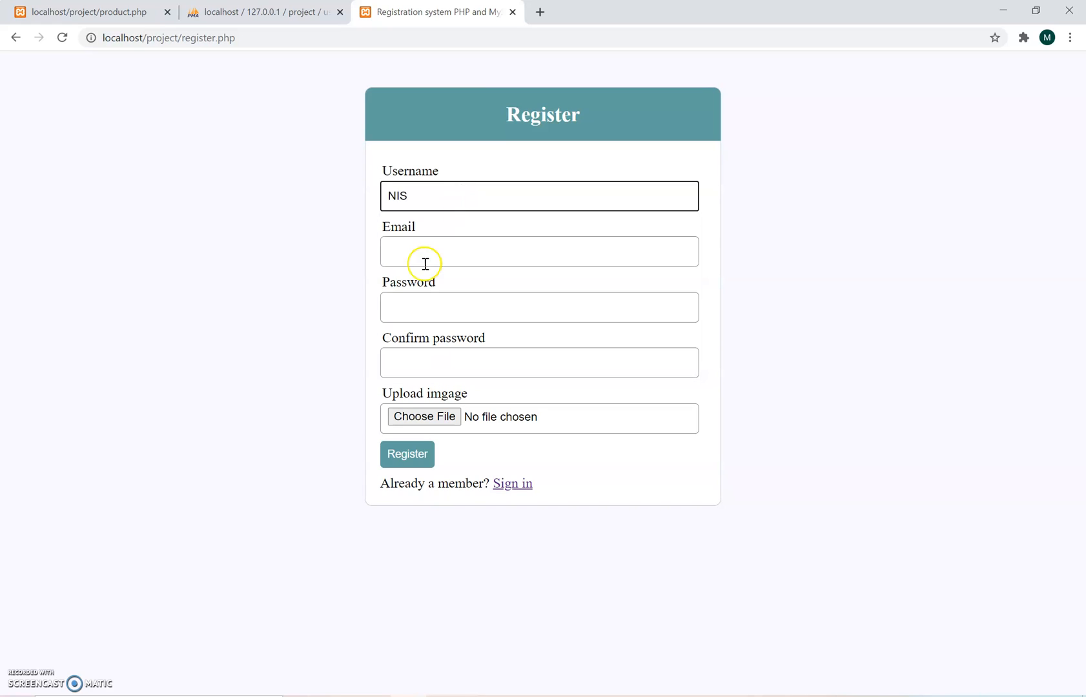
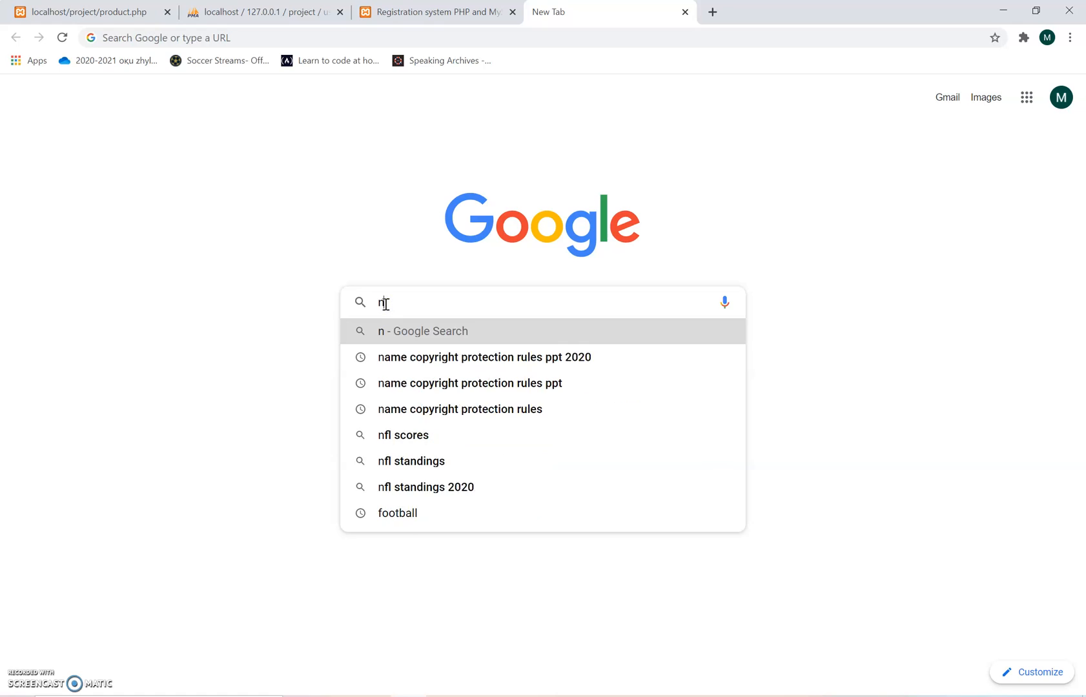
Search Google for 'nis kz' and show only the image results
{"action": "type", "text": "is k"}
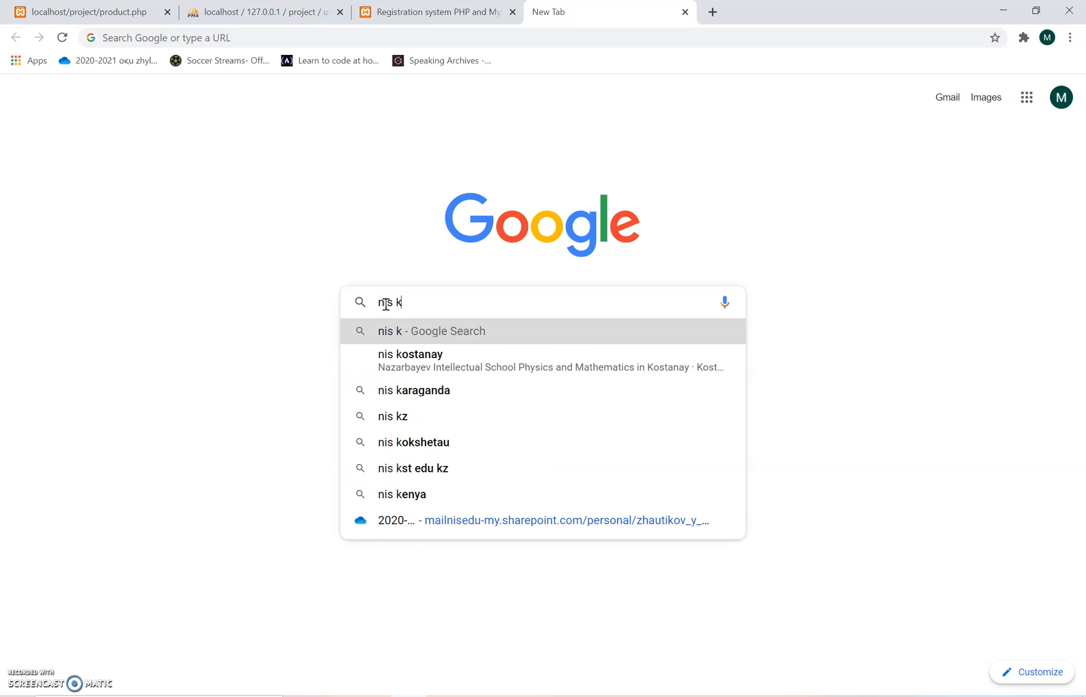
{"action": "left_click", "coordinate": [393, 416]}
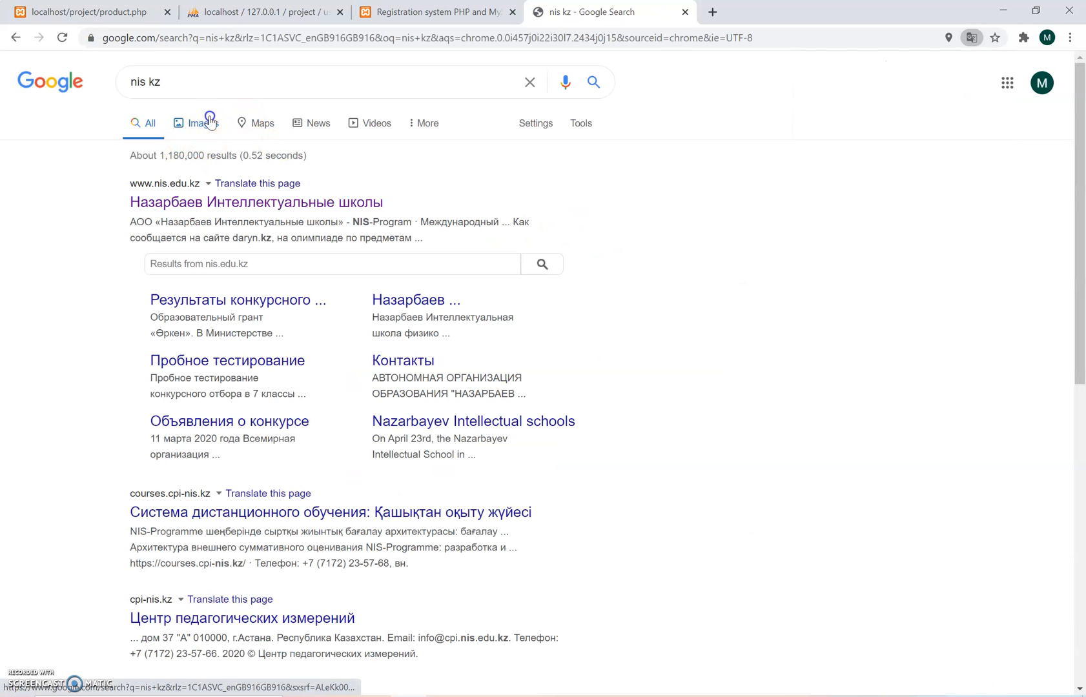
{"action": "left_click", "coordinate": [200, 122]}
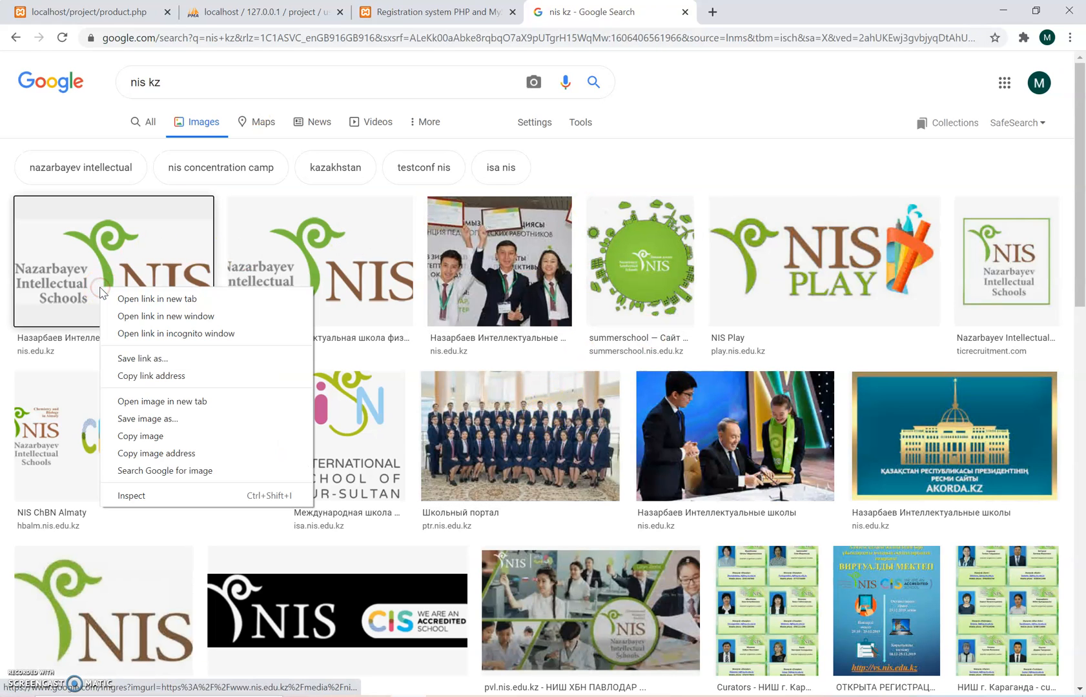
Save the NIS logo image as nis into C:\xampp\htdocs\Project
{"action": "left_click", "coordinate": [147, 418]}
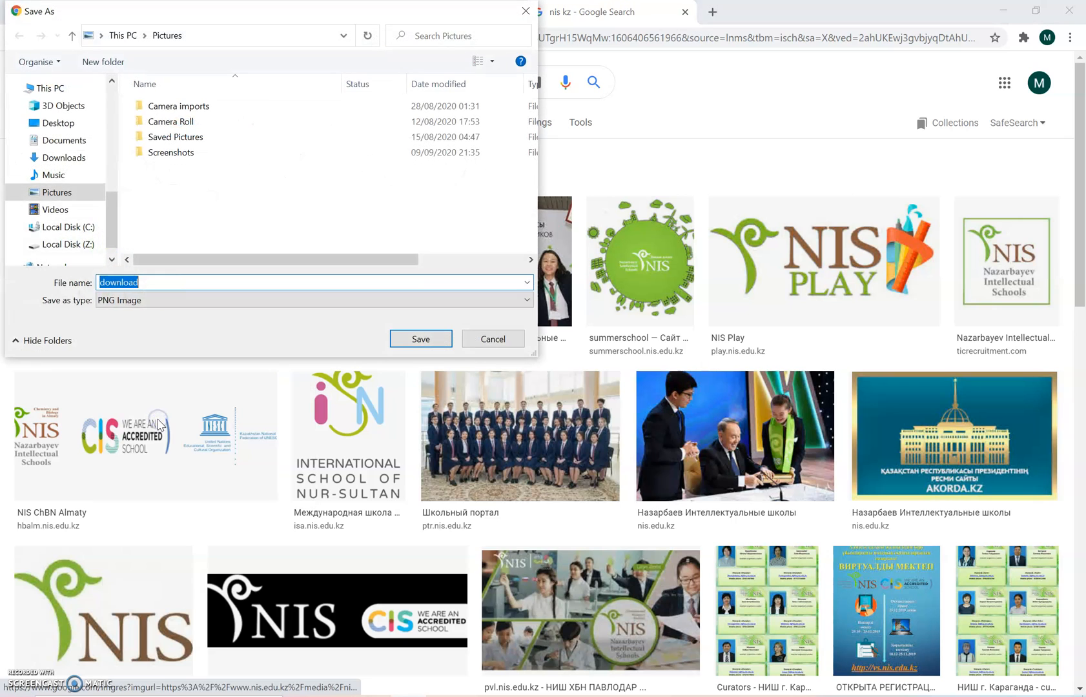
{"action": "left_click", "coordinate": [56, 192]}
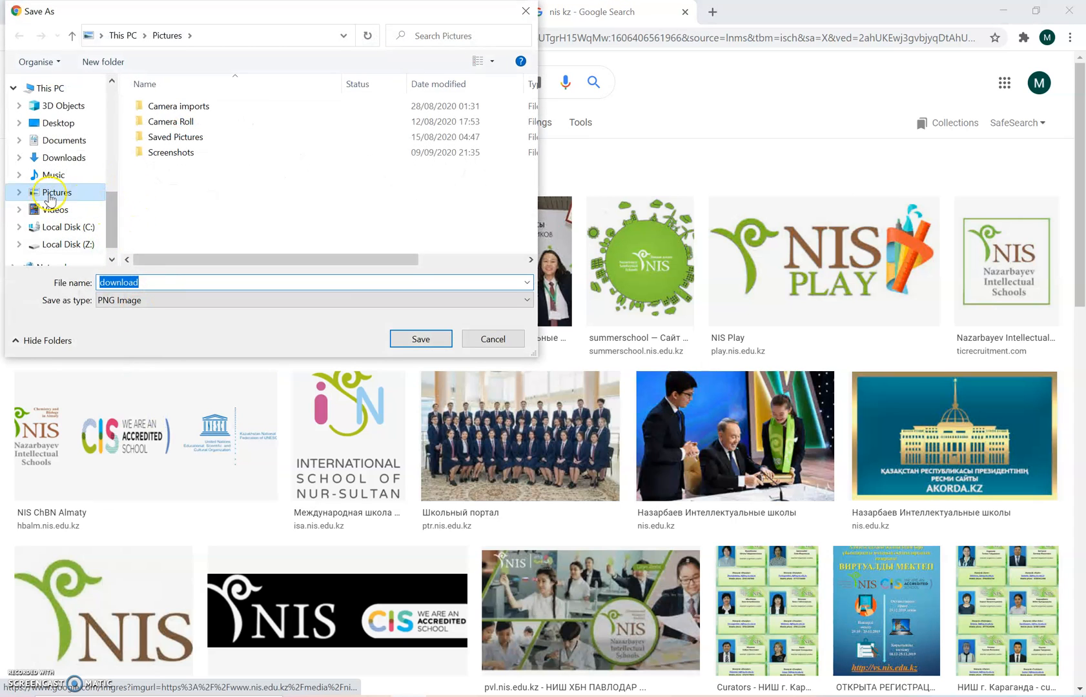
{"action": "left_click", "coordinate": [67, 227]}
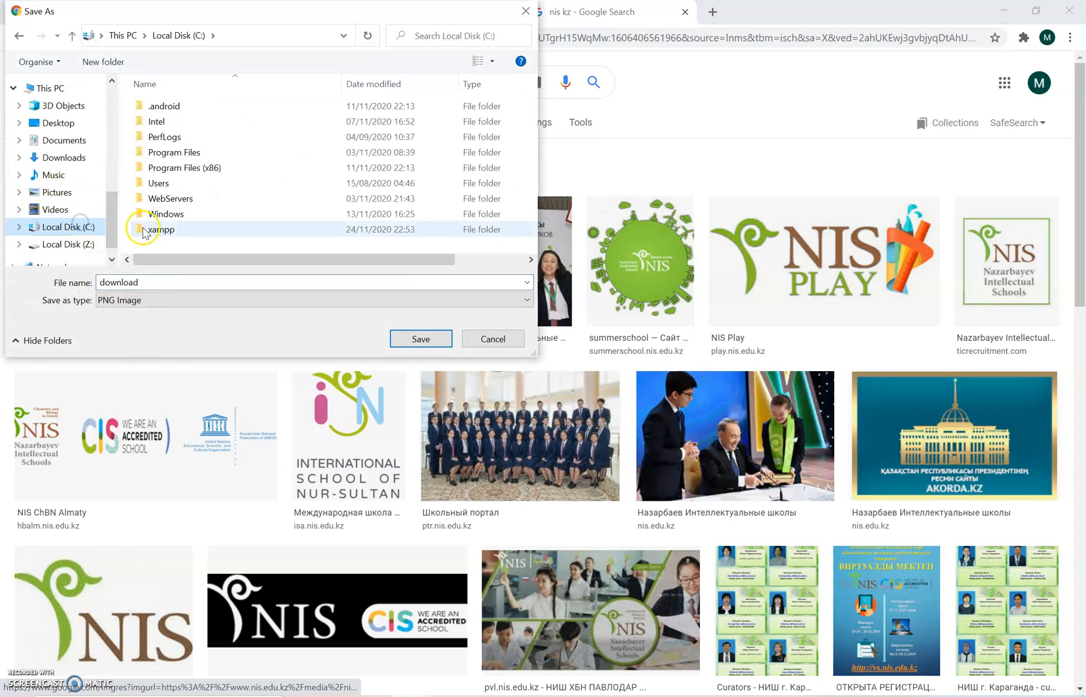
{"action": "double_click", "coordinate": [159, 229]}
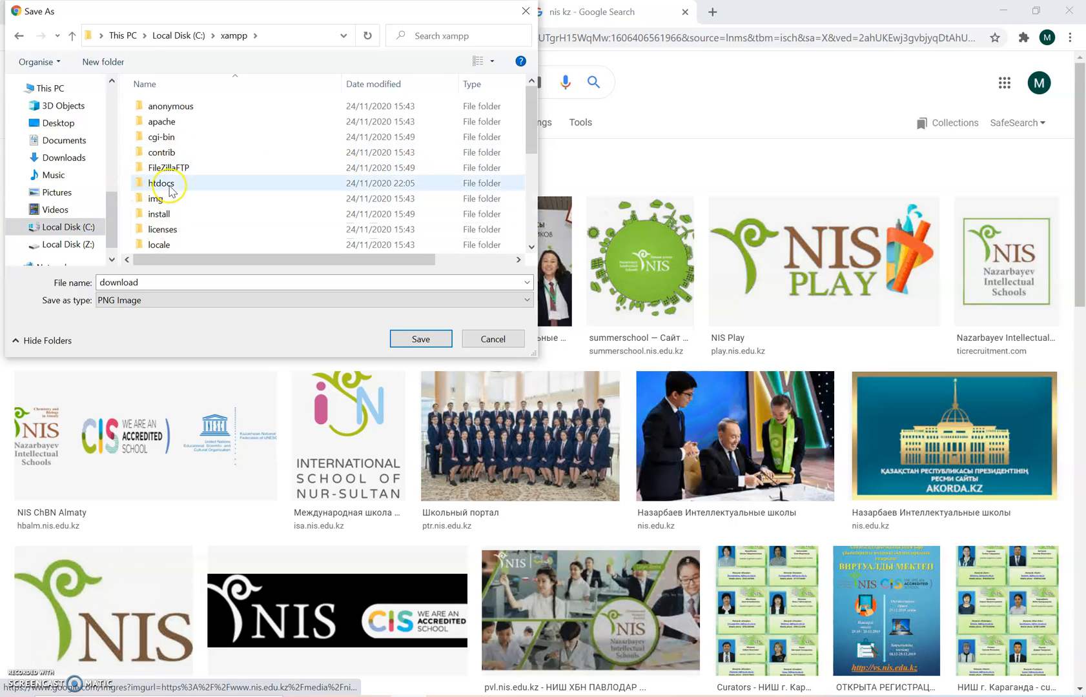
{"action": "double_click", "coordinate": [160, 182]}
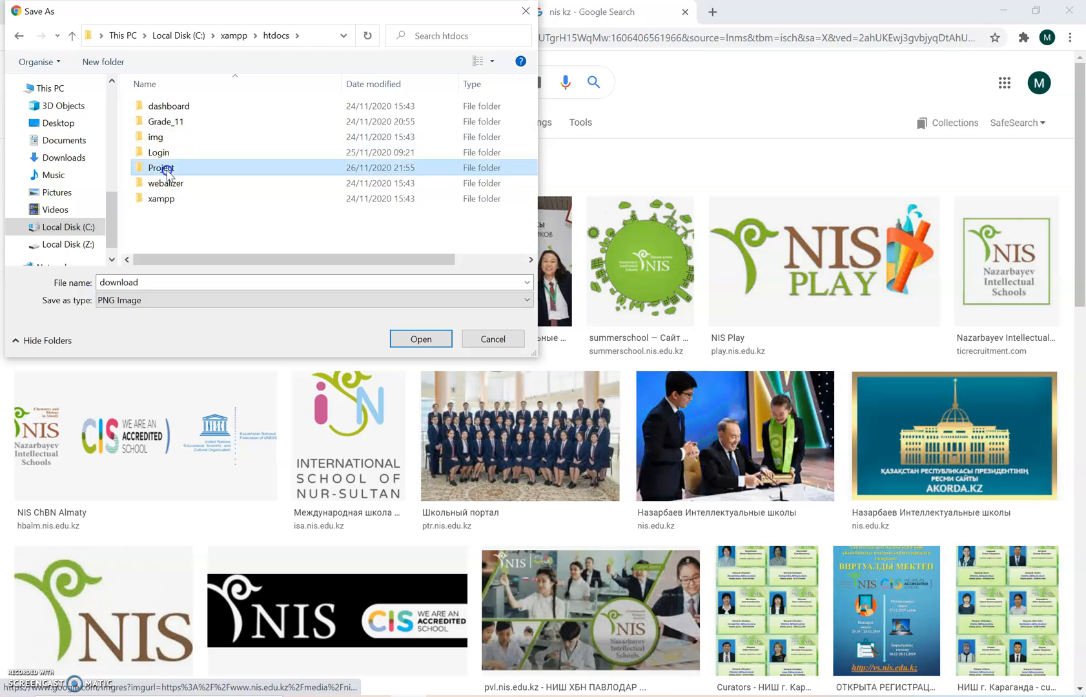
{"action": "double_click", "coordinate": [160, 168]}
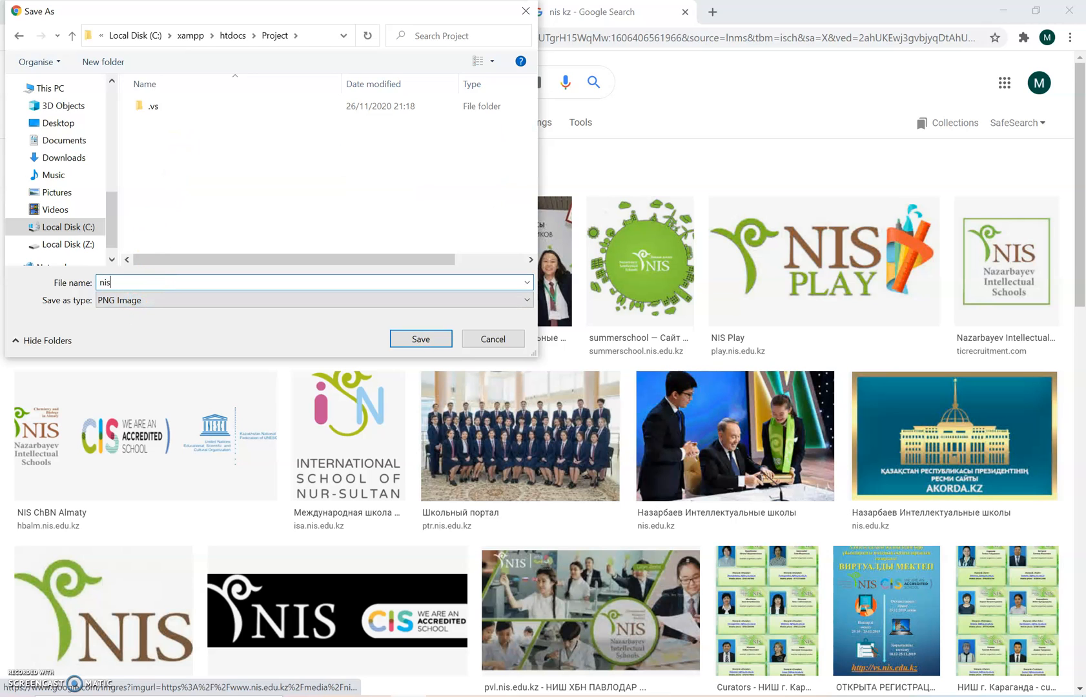
{"action": "left_click", "coordinate": [420, 338]}
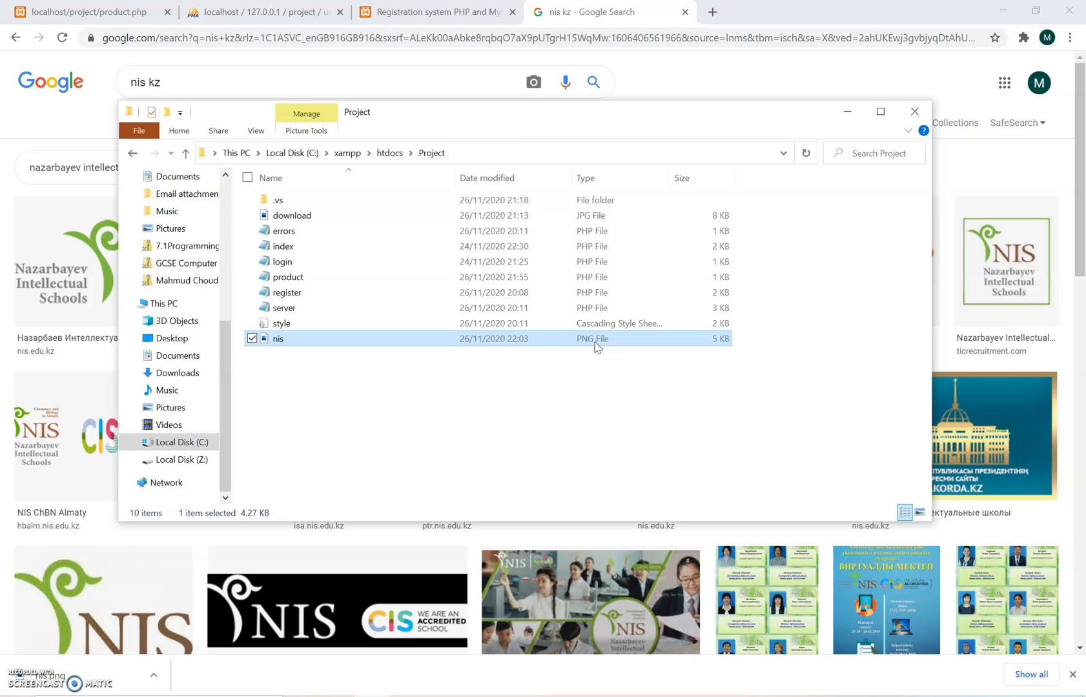
{"action": "mouse_move", "coordinate": [623, 337]}
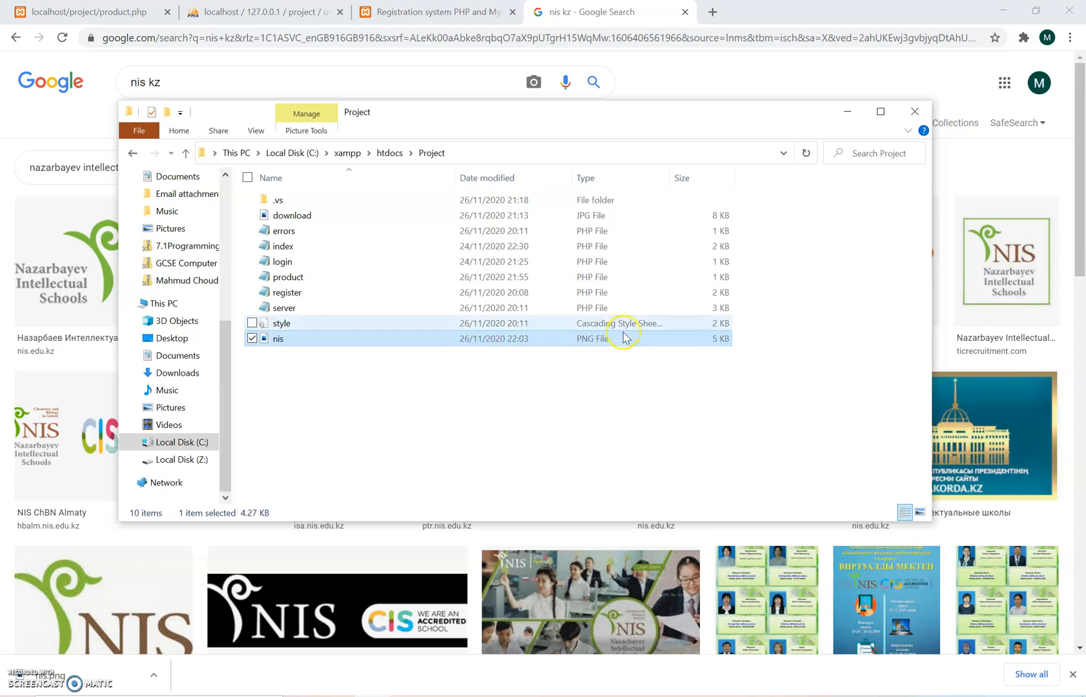
Close the File Explorer window after confirming nis.png in the Project folder
{"action": "left_click", "coordinate": [913, 111]}
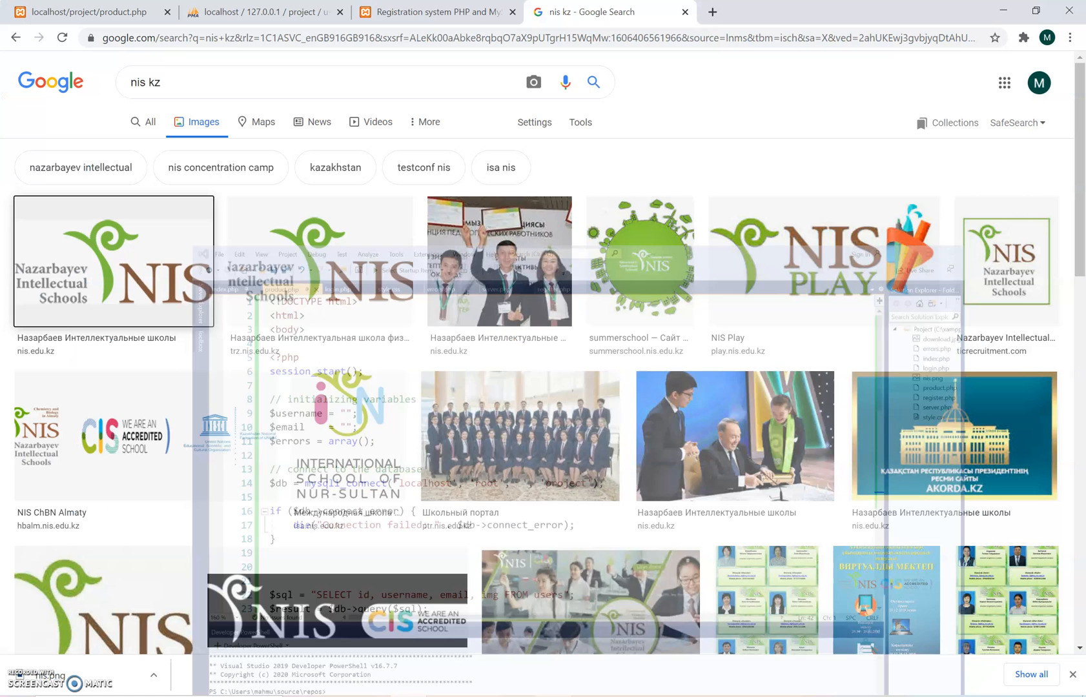
Attach nis.png from xampp\htdocs\Project as the profile picture on the registration form
{"action": "left_click", "coordinate": [436, 12]}
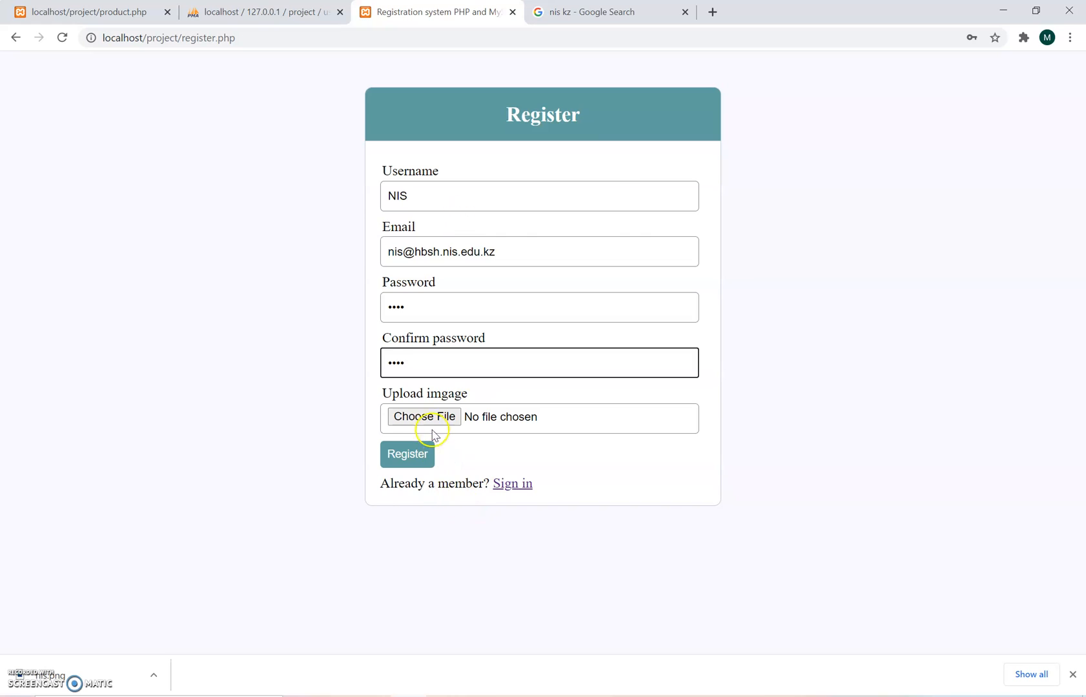
{"action": "left_click", "coordinate": [423, 417]}
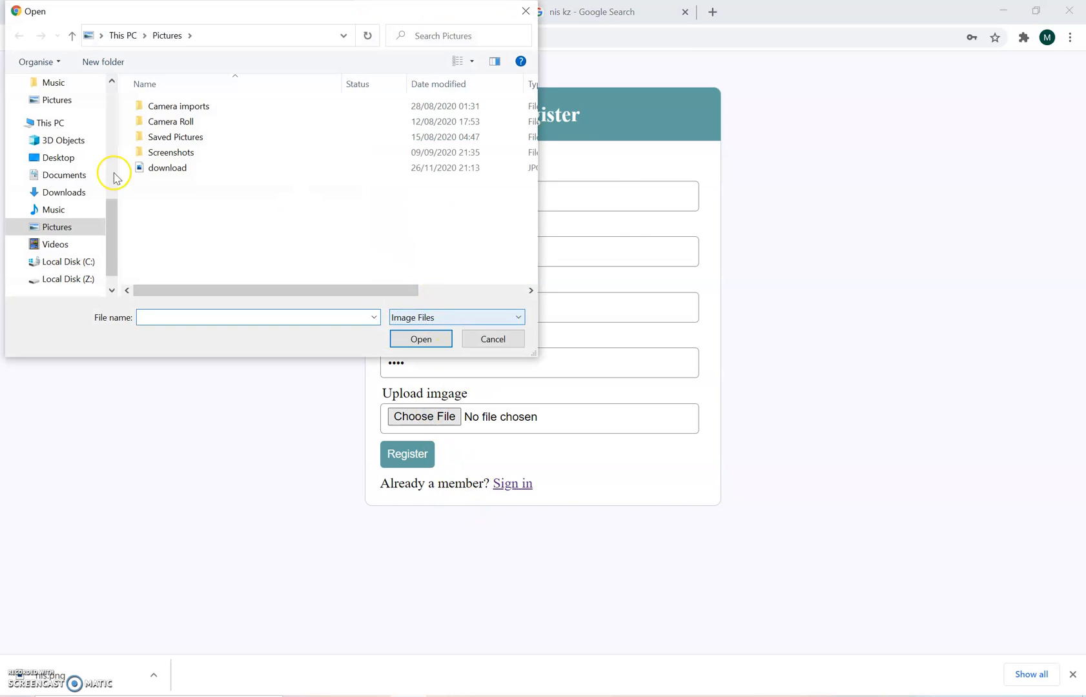
{"action": "left_click", "coordinate": [68, 260]}
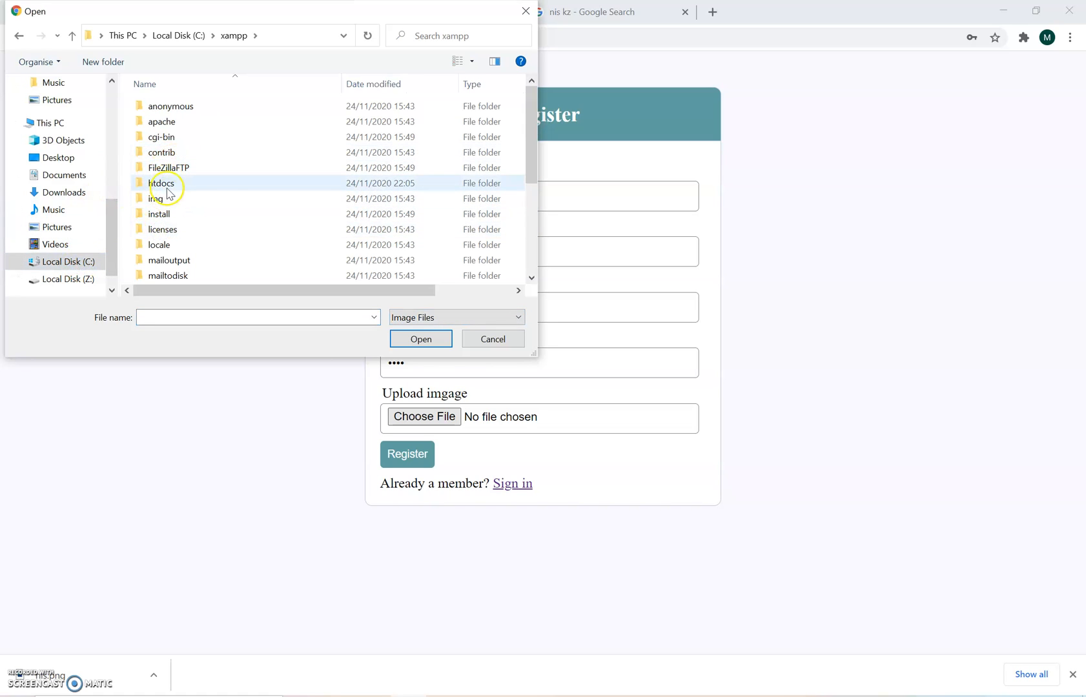
{"action": "double_click", "coordinate": [161, 183]}
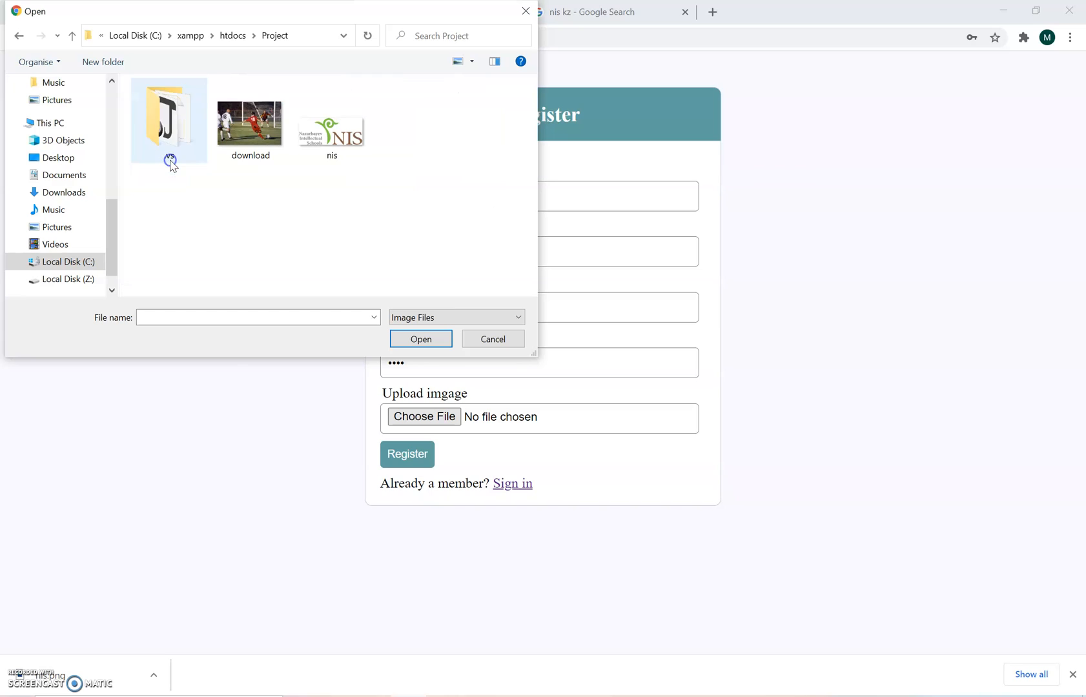
{"action": "left_click", "coordinate": [331, 121]}
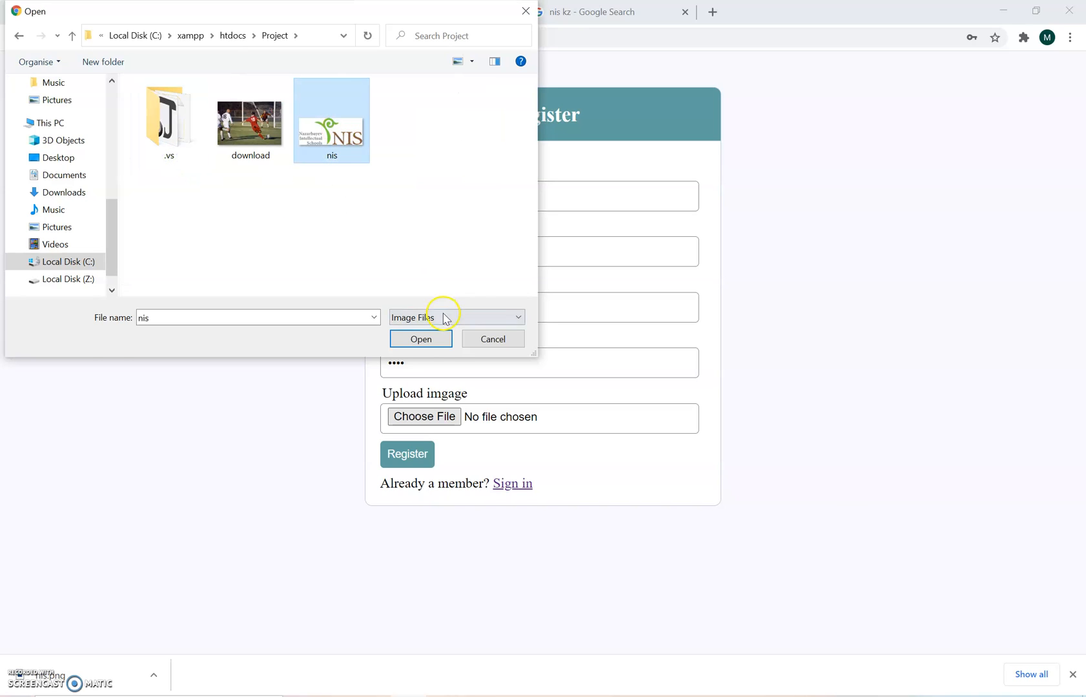
{"action": "left_click", "coordinate": [419, 338]}
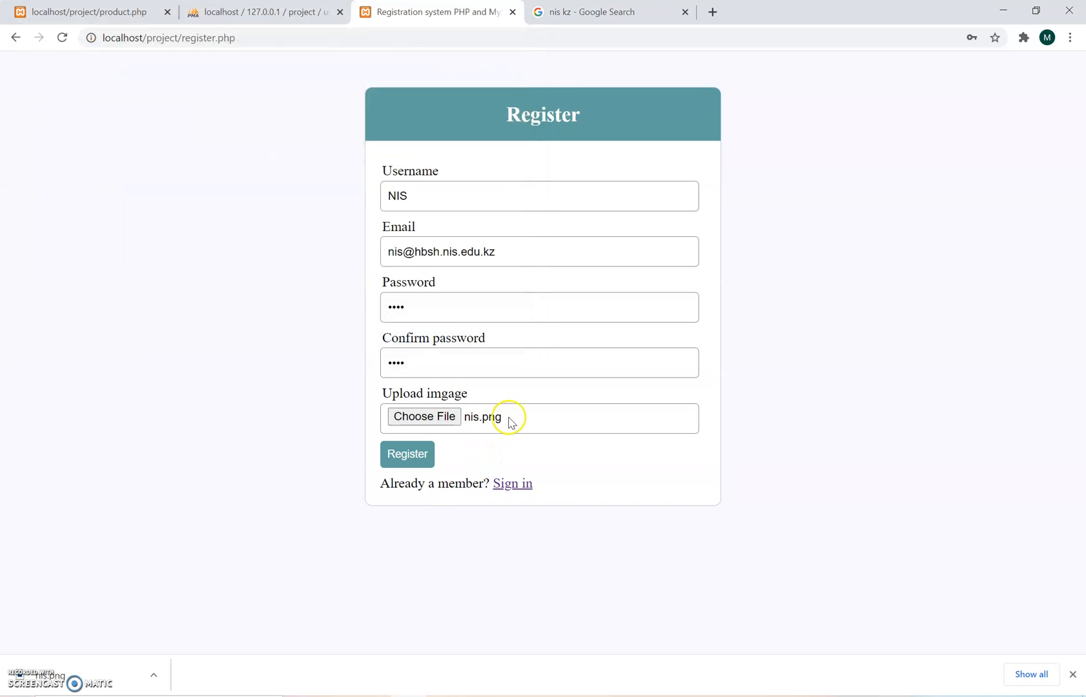
Submit the NIS registration, dismiss the password breach warning and land on the welcome page
{"action": "left_click", "coordinate": [407, 454]}
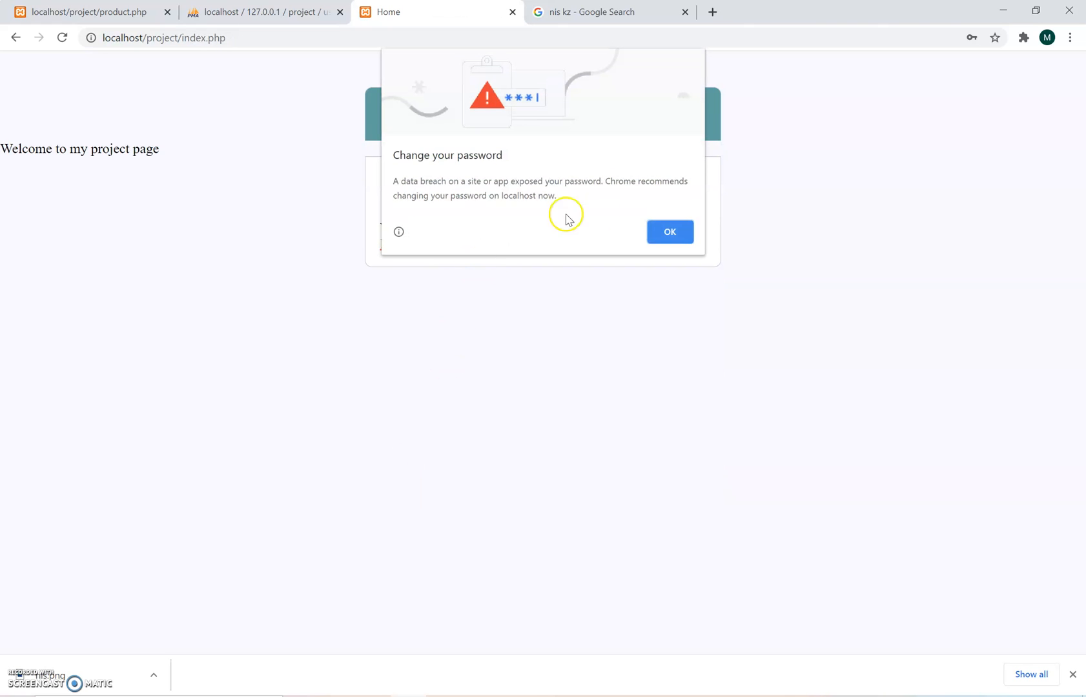
{"action": "left_click", "coordinate": [668, 231]}
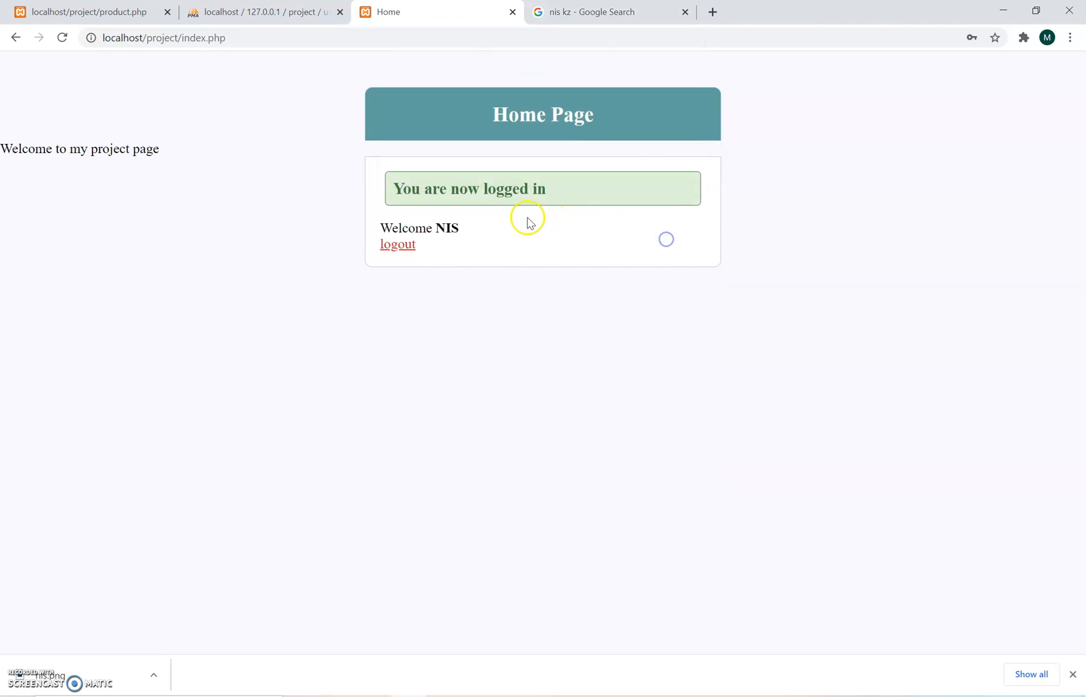
{"action": "double_click", "coordinate": [443, 228]}
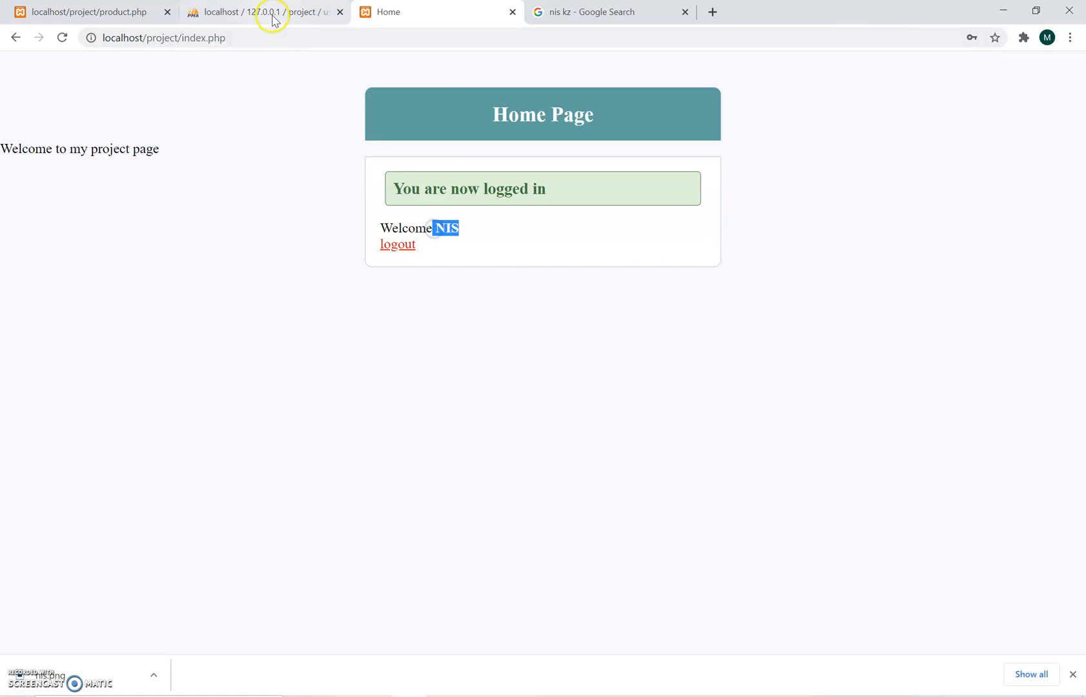
Browse the users table rows and inspect the image blob stored for the new NIS row
{"action": "left_click", "coordinate": [256, 12]}
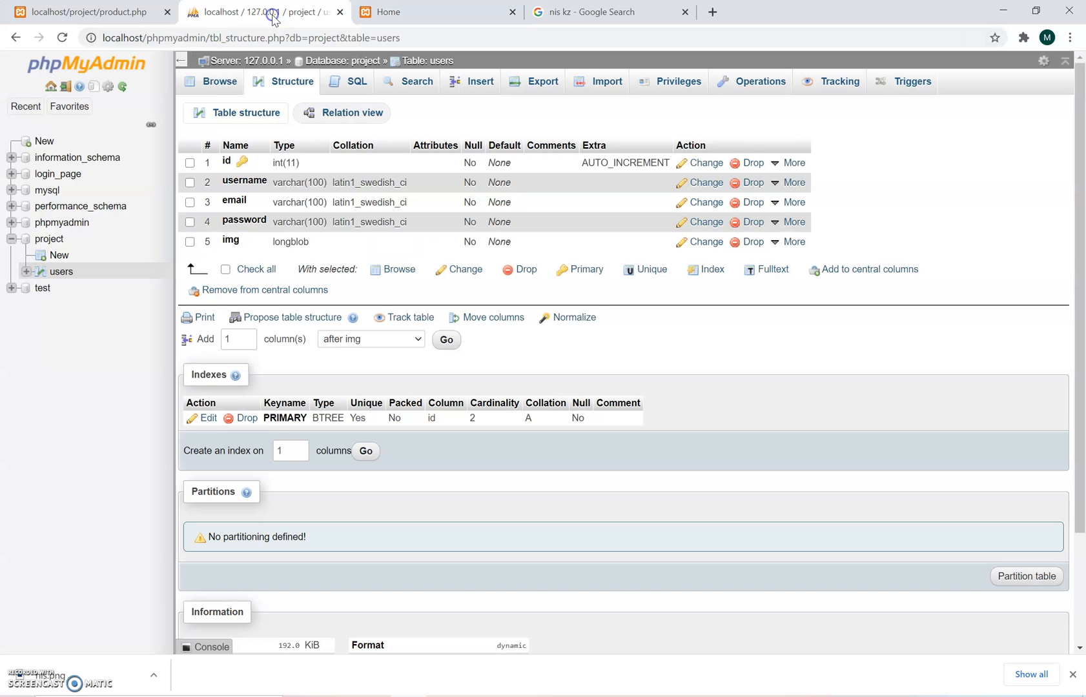
{"action": "left_click", "coordinate": [61, 38]}
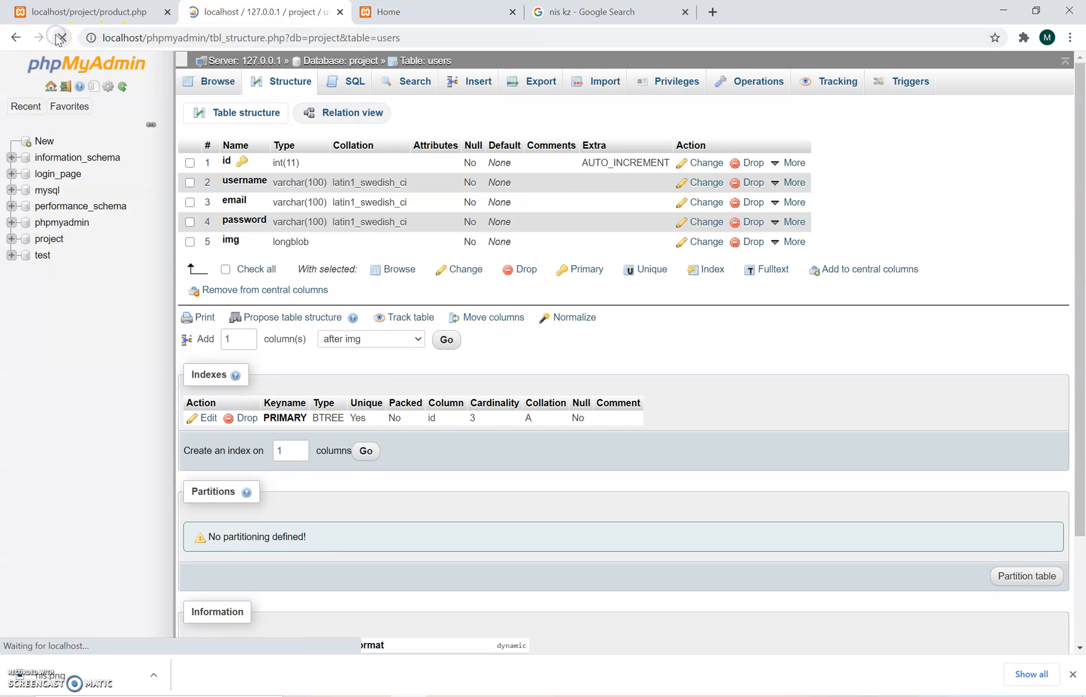
{"action": "left_click", "coordinate": [20, 239]}
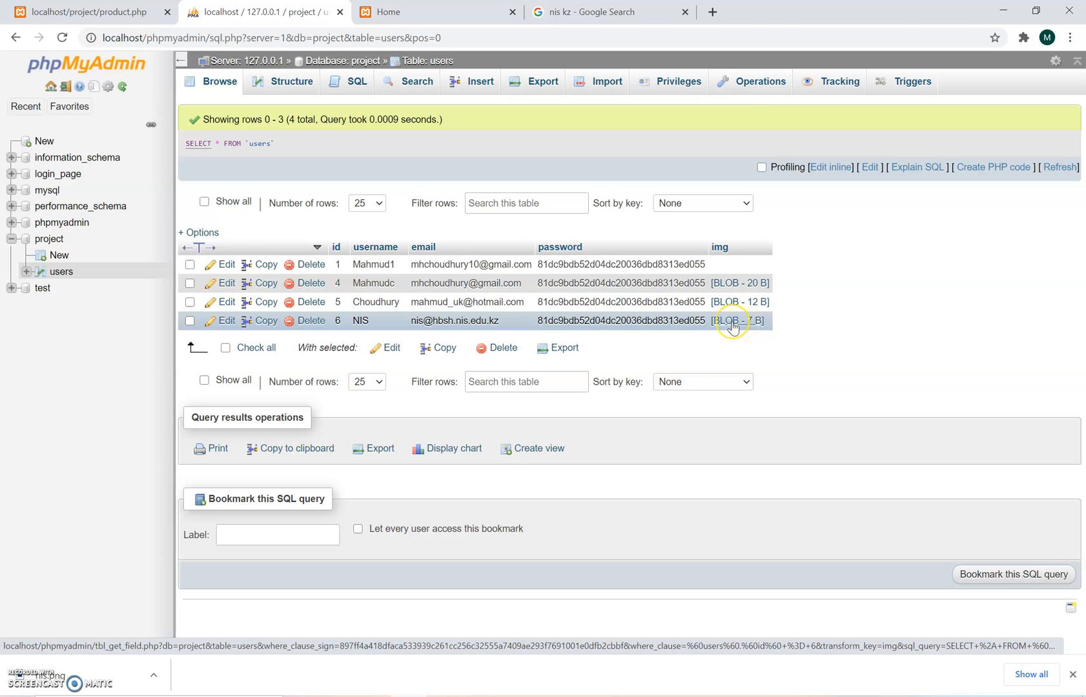
{"action": "left_click", "coordinate": [608, 12]}
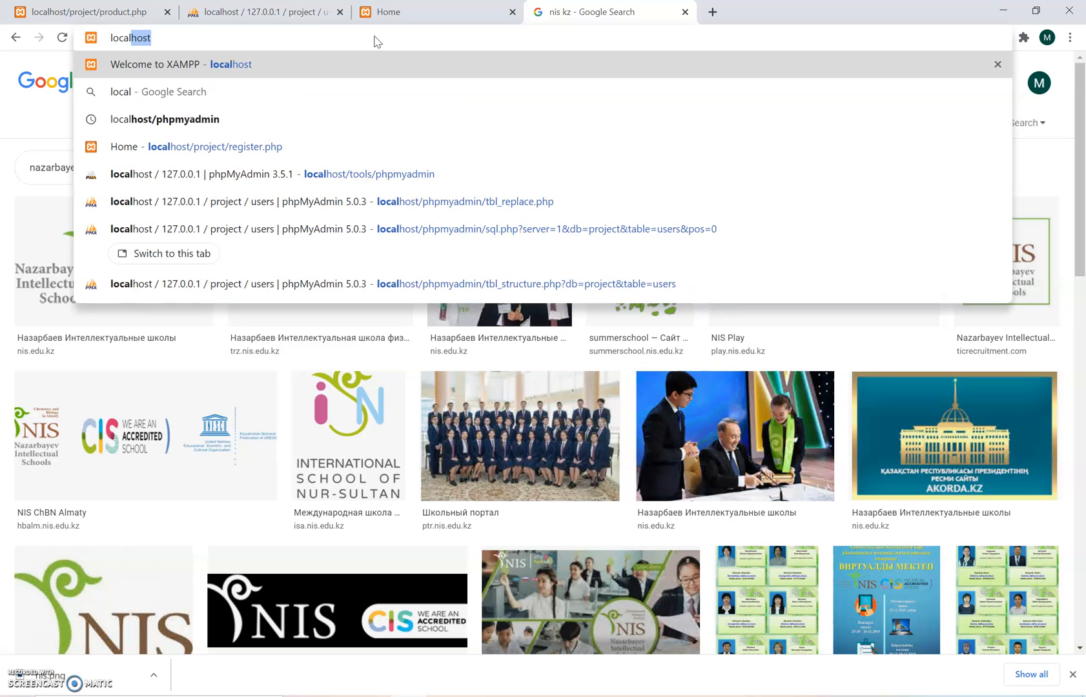
Start entering the localhost/project/product.php address in the Google tab
{"action": "type", "text": "/"}
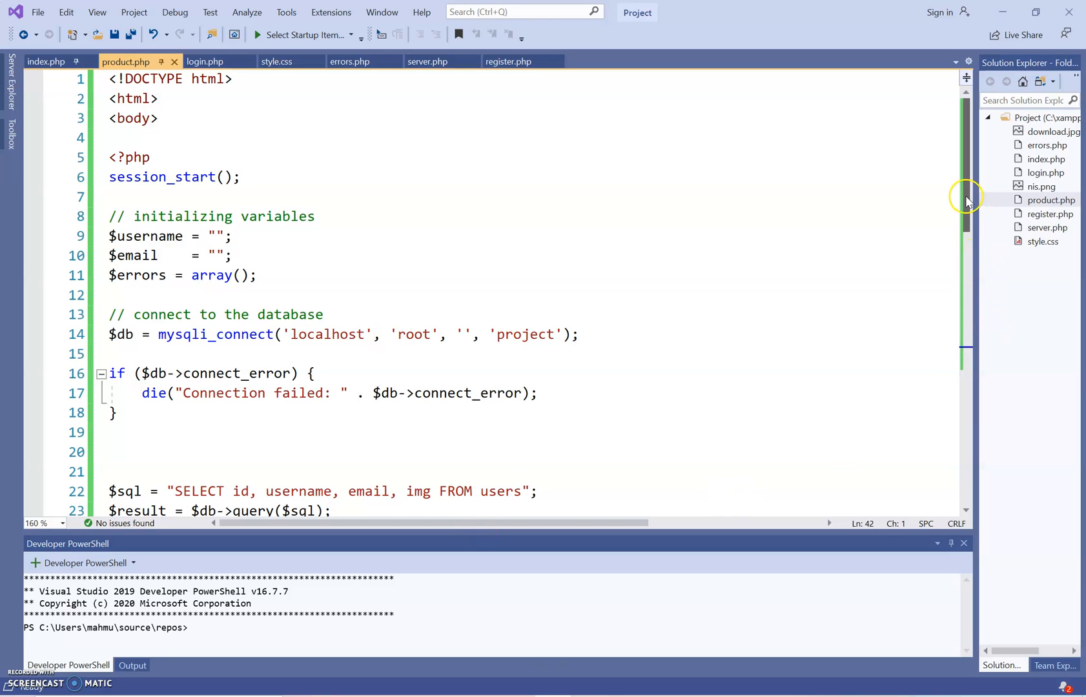
{"action": "scroll", "scroll_direction": "down", "scroll_amount": 3}
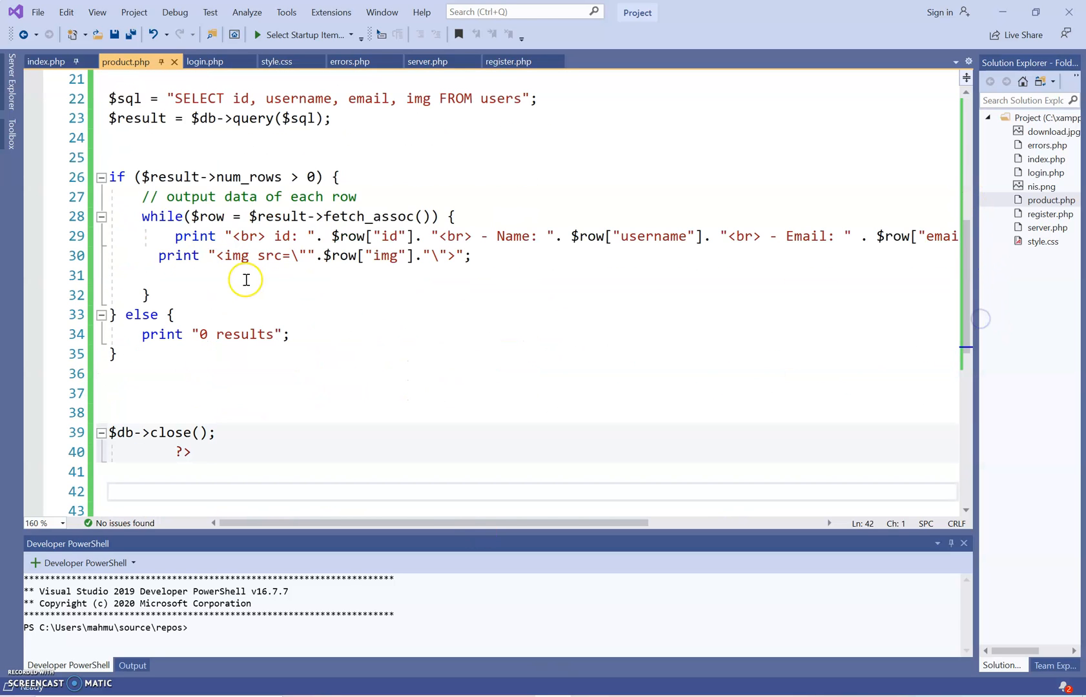
{"action": "mouse_move", "coordinate": [448, 256]}
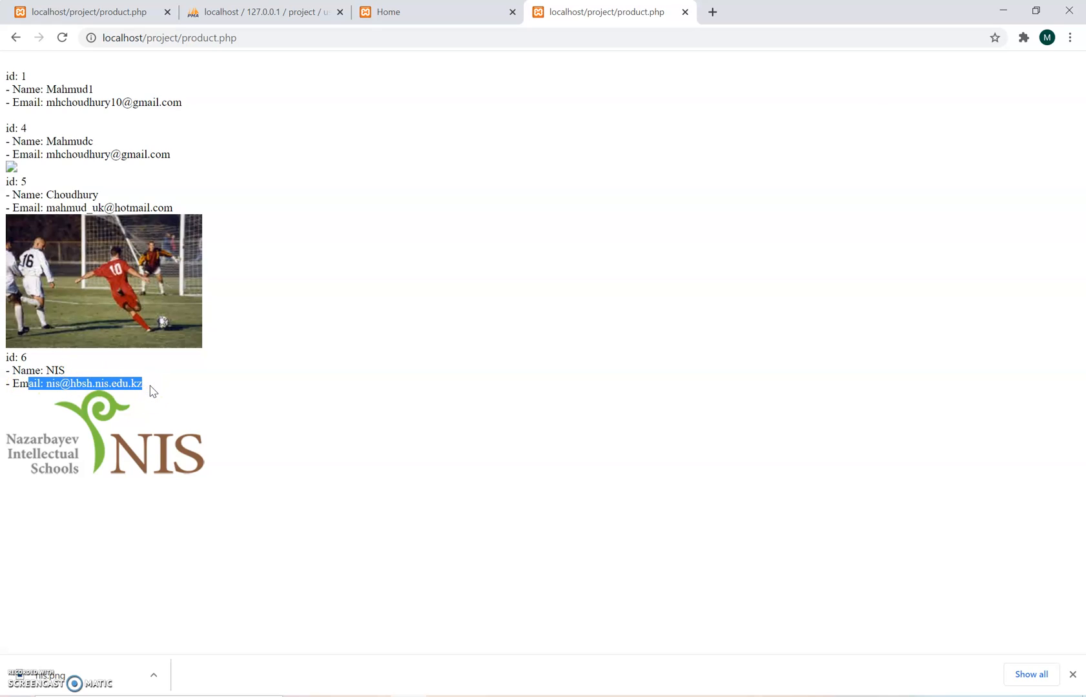
View the product.php user list with each user's uploaded image, including the NIS logo
{"action": "left_click", "coordinate": [546, 319]}
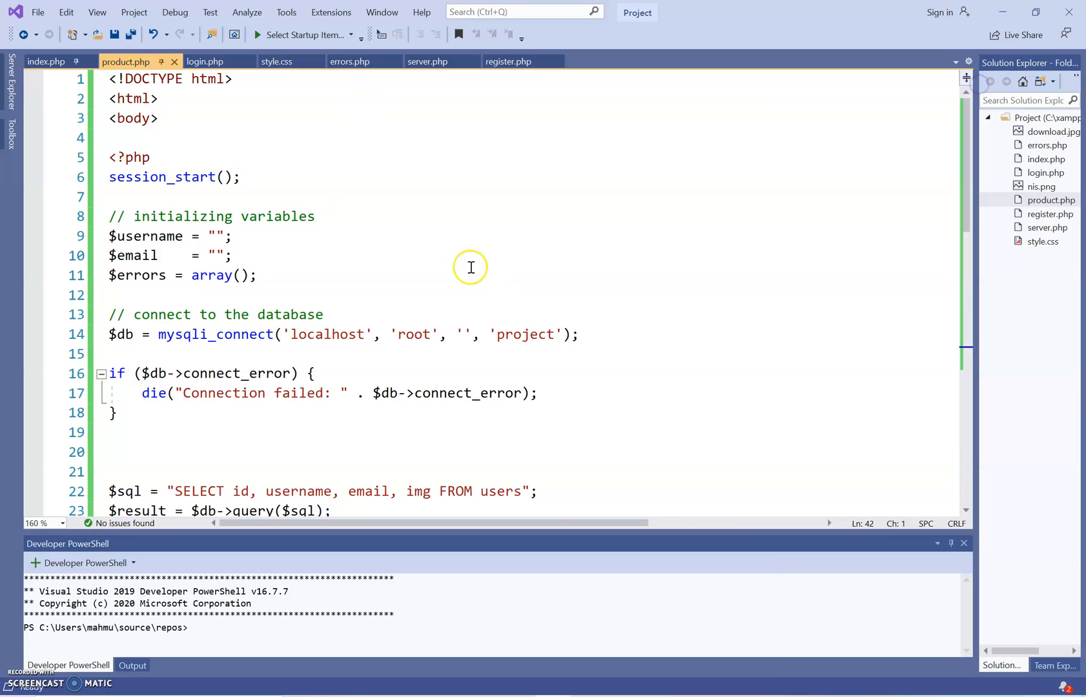
{"action": "mouse_move", "coordinate": [973, 156]}
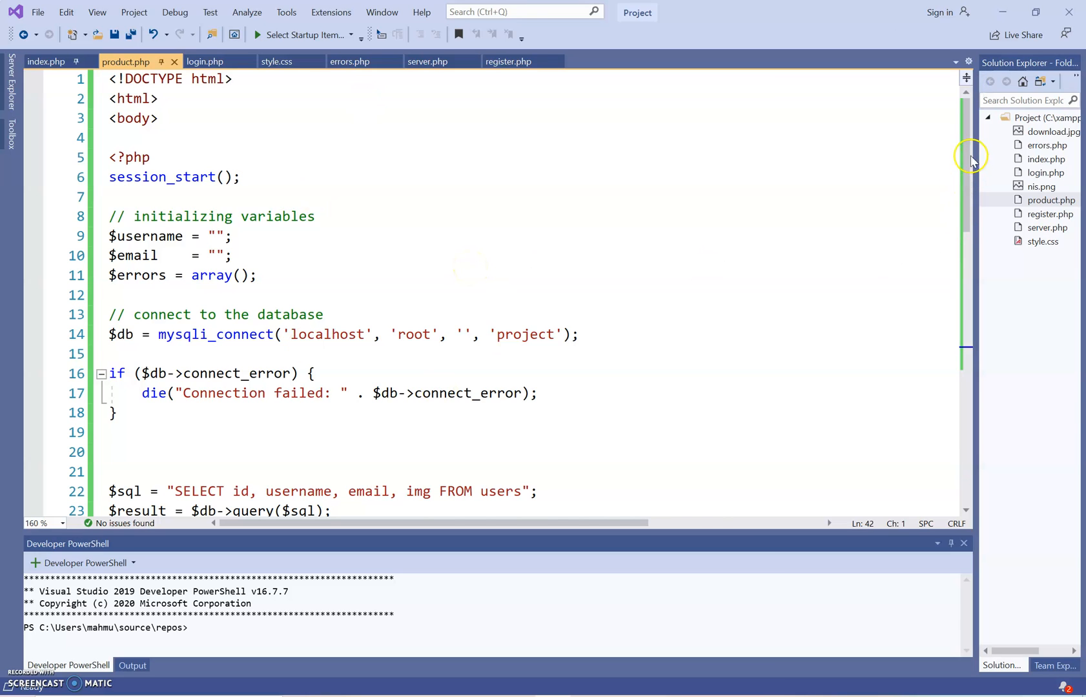
{"action": "scroll", "scroll_direction": "down", "scroll_amount": 3}
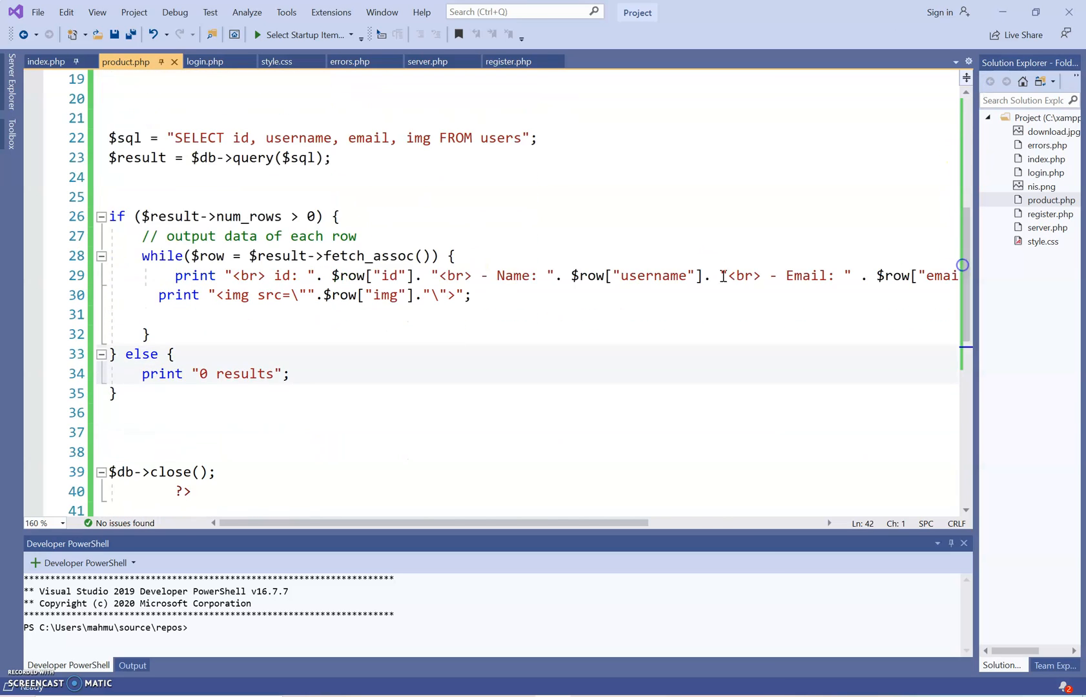